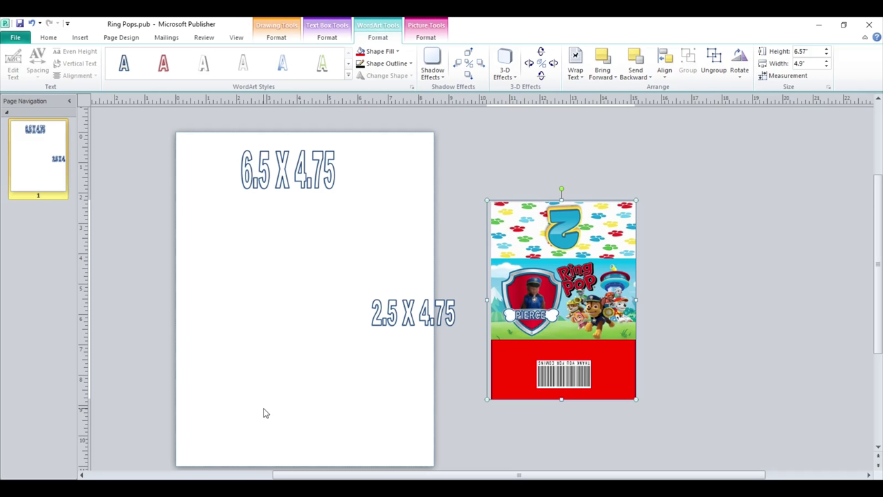
mouse_move(338, 286)
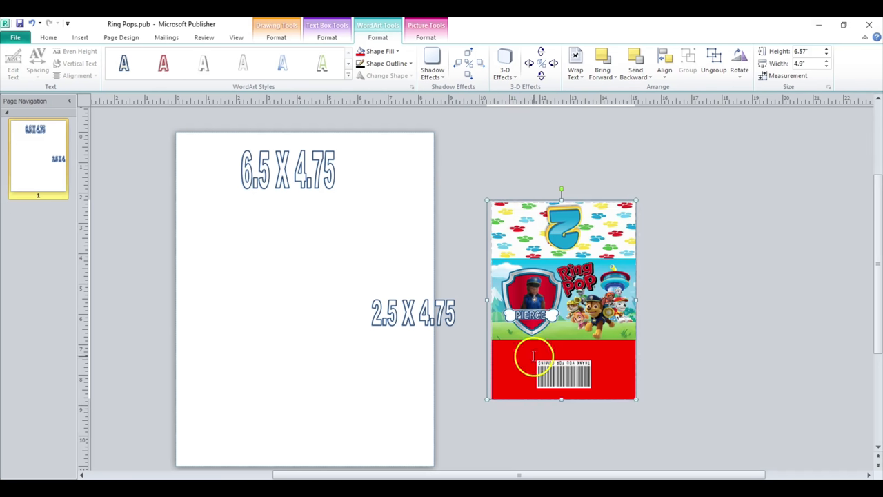
mouse_move(321, 64)
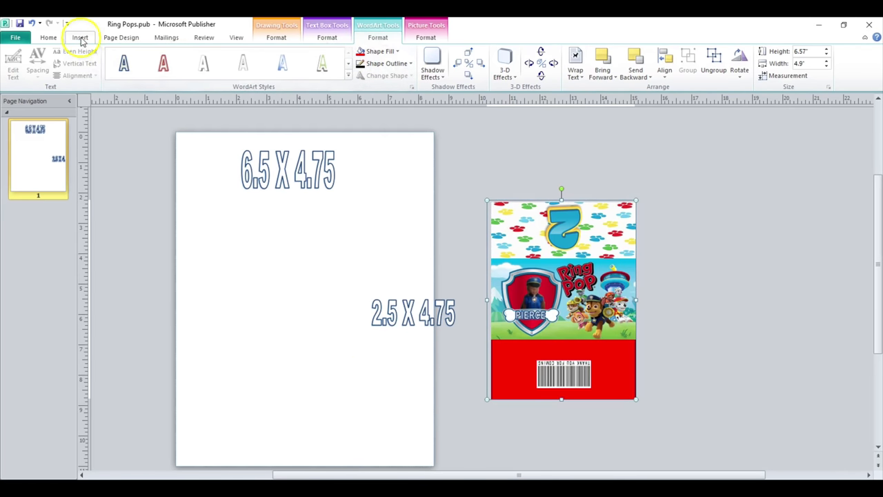
Step: Draw a rectangle, size it to 6.5 by 4.75 inches, and fill it red
left_click(80, 38)
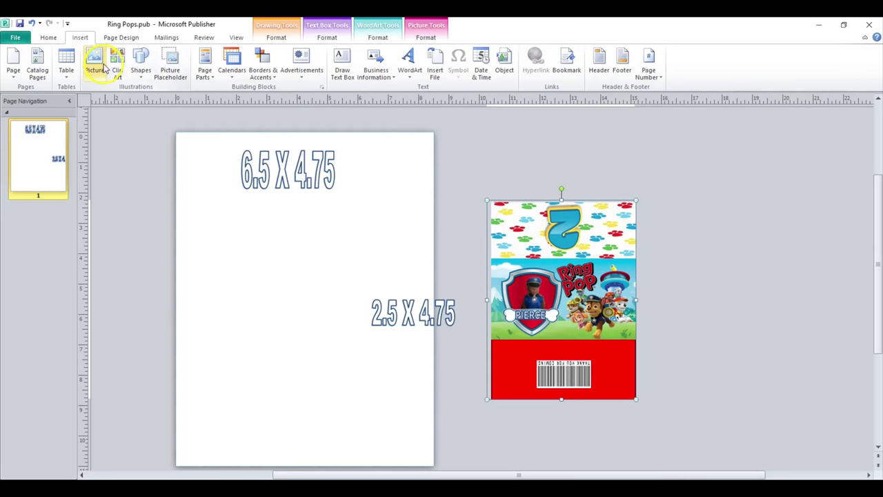
left_click(140, 62)
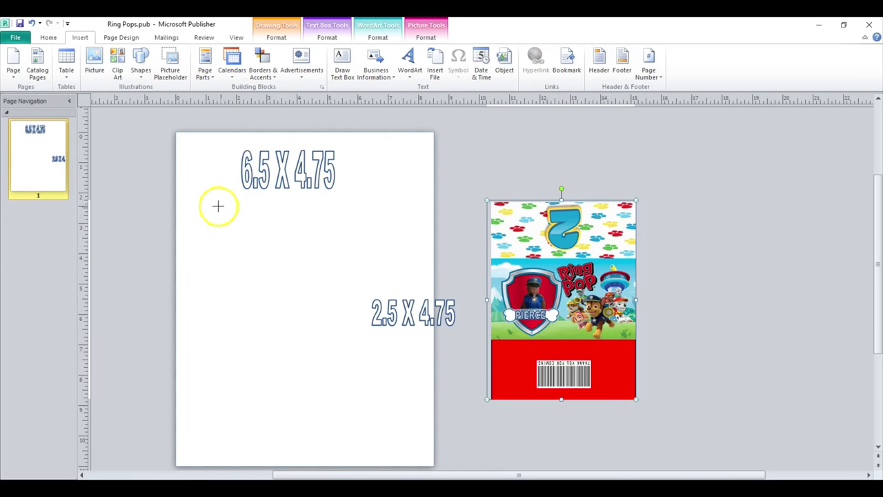
left_click_drag(214, 207, 244, 237)
type("6")
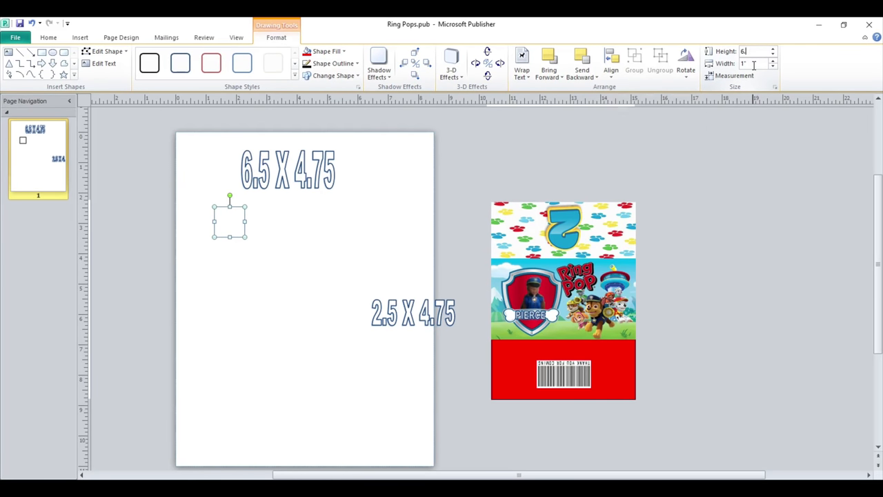
left_click(773, 48)
type(".5\"")
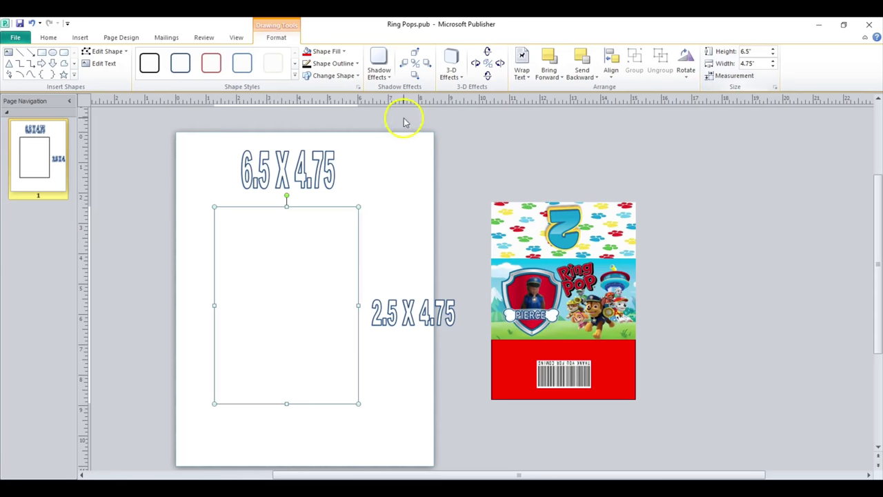
left_click(325, 51)
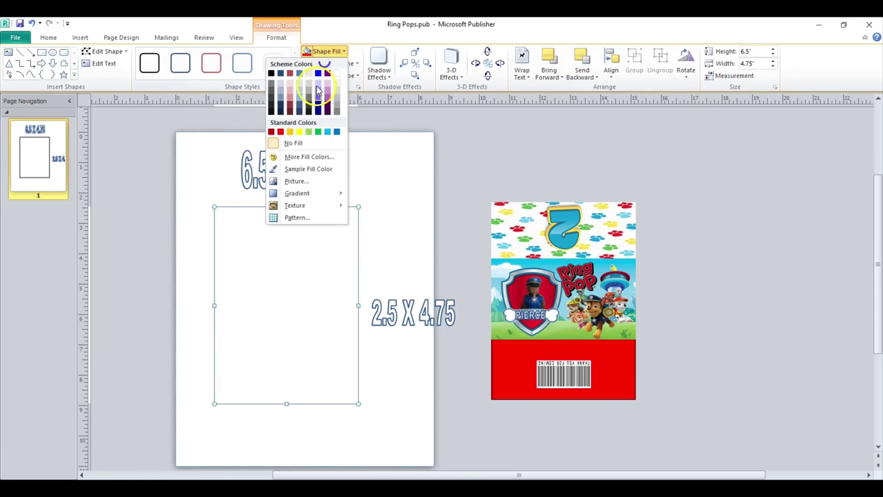
left_click(271, 131)
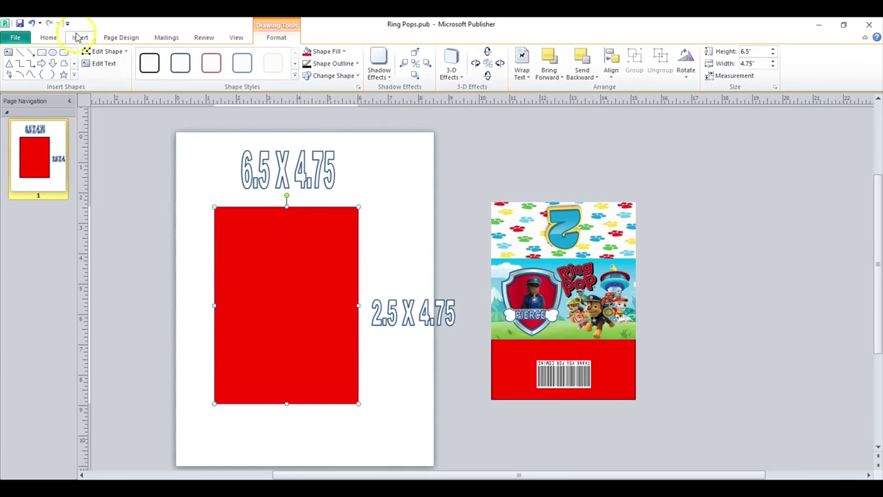
Step: Start inserting a picture and browse into the Paw patrol folder's Alphabet 0-9 subfolder
left_click(80, 37)
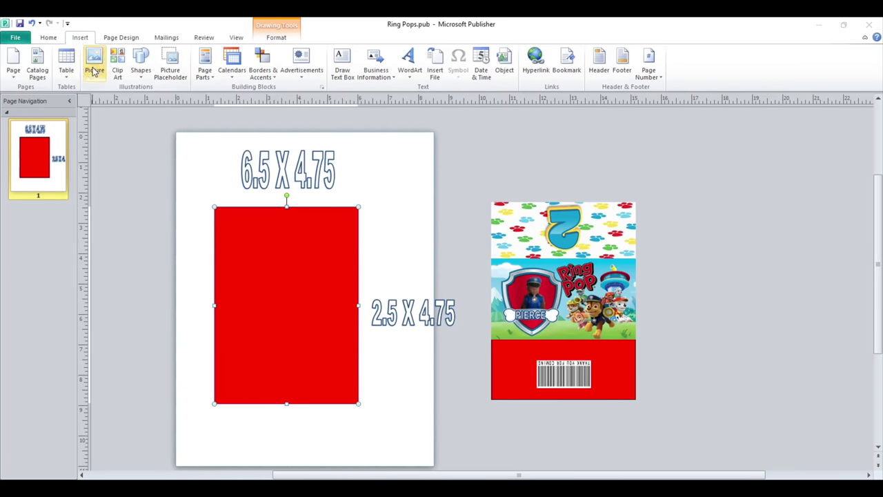
left_click(94, 62)
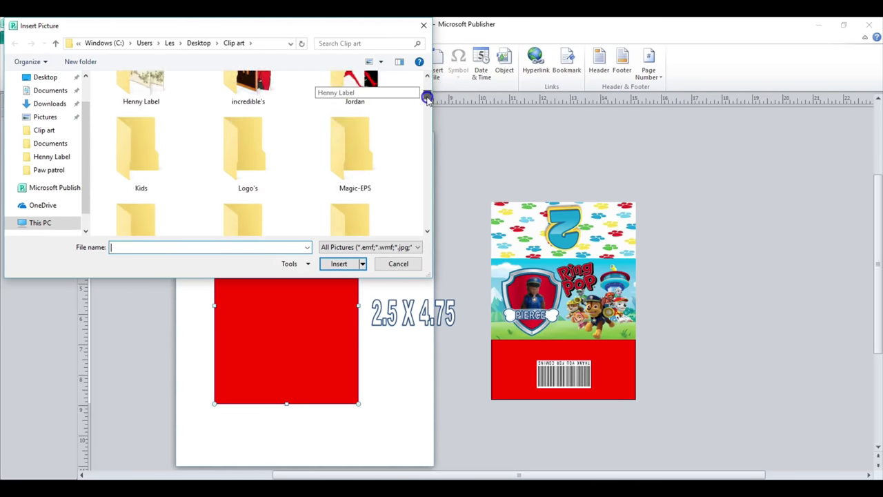
scroll("down", 3)
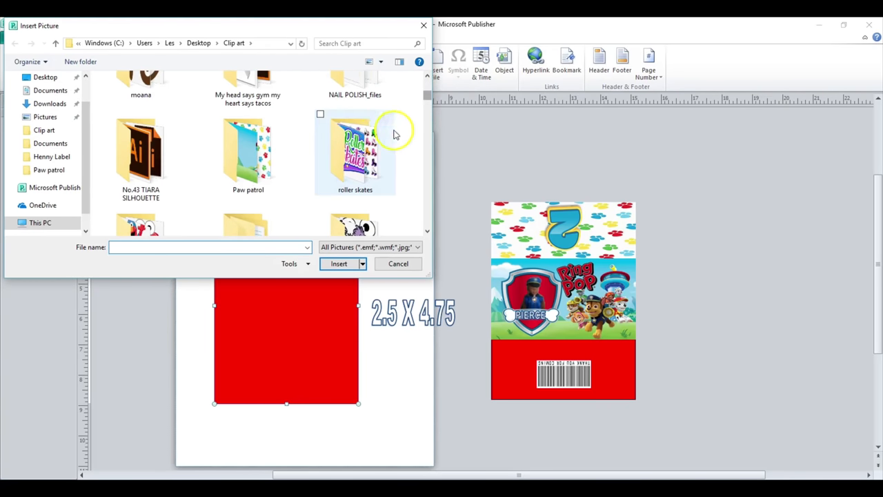
double_click(247, 151)
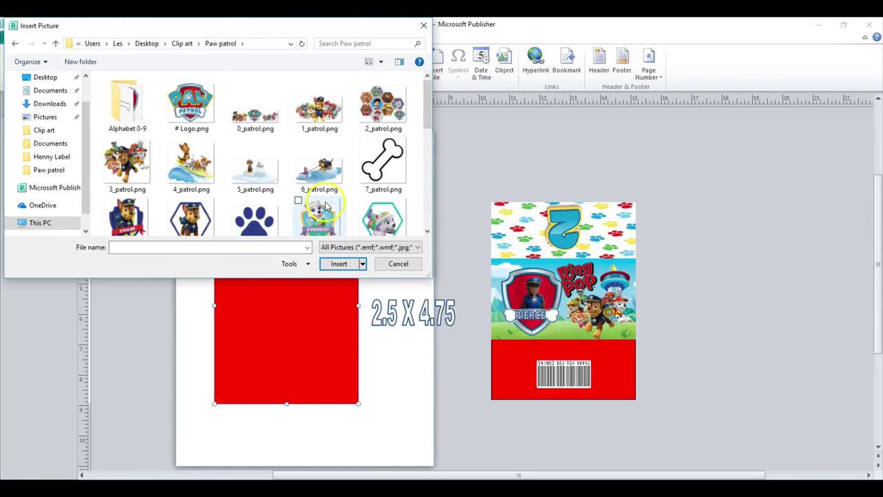
mouse_move(282, 173)
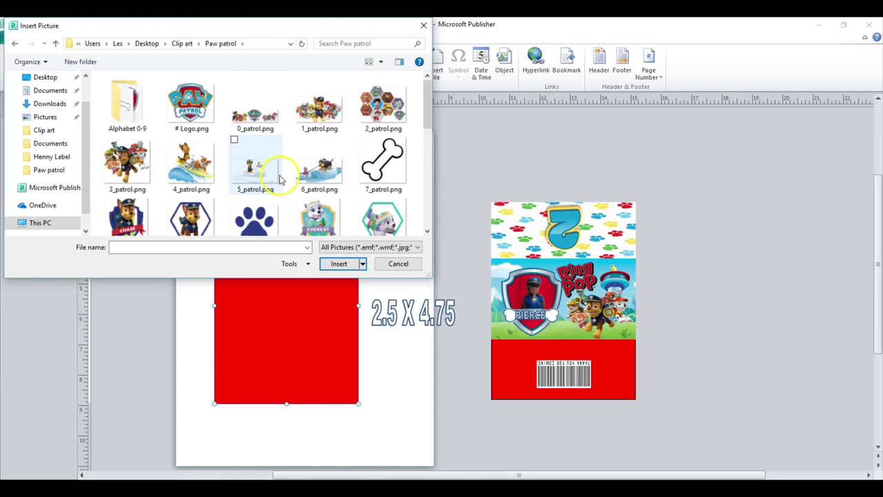
mouse_move(155, 111)
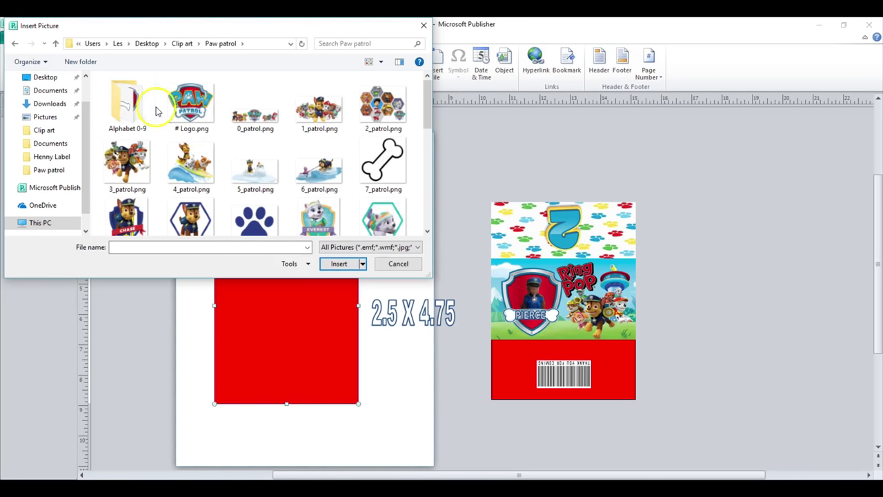
double_click(127, 104)
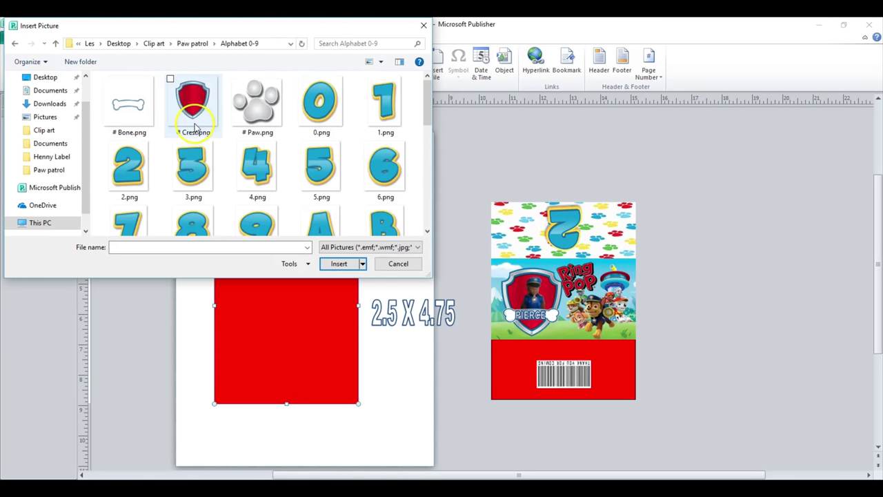
scroll("down", 3)
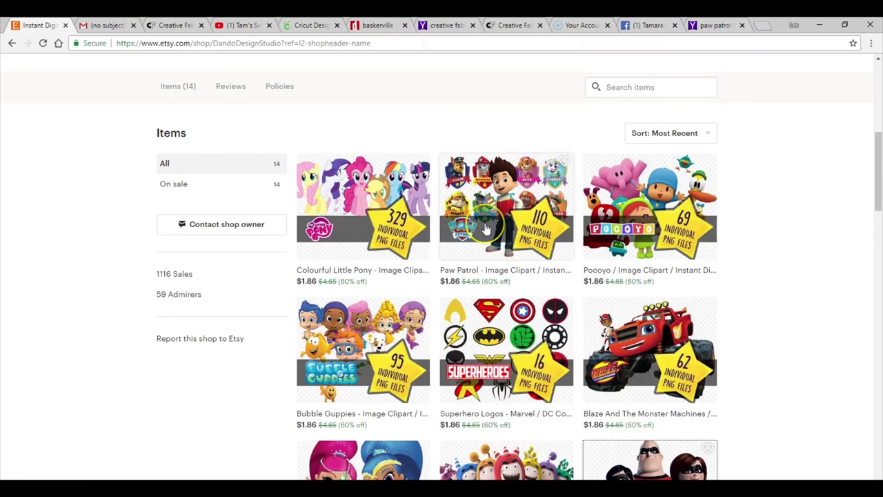
mouse_move(490, 225)
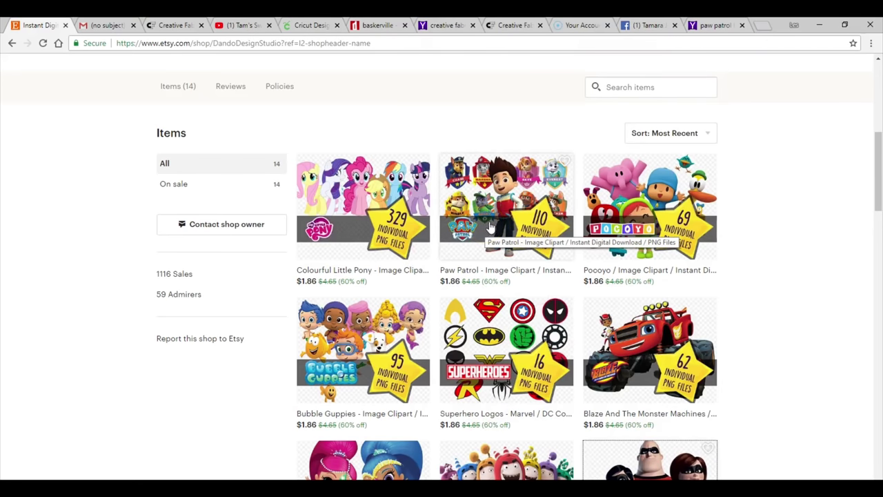
mouse_move(592, 183)
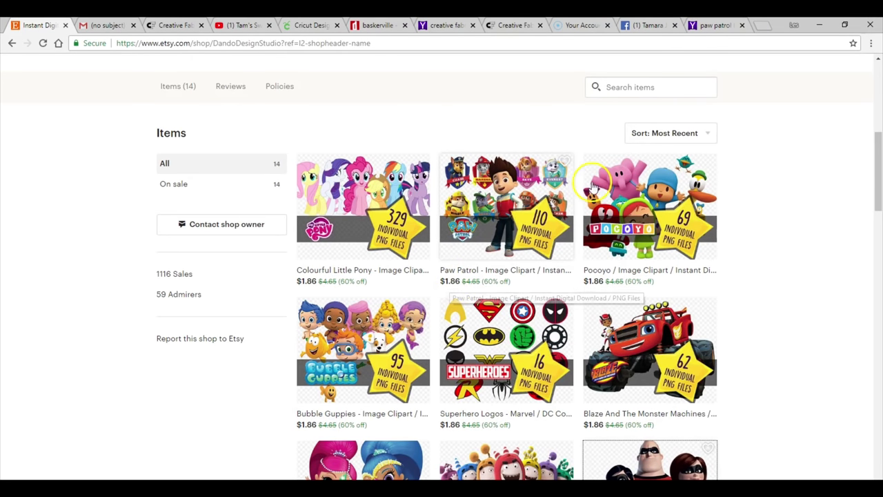
left_click(505, 206)
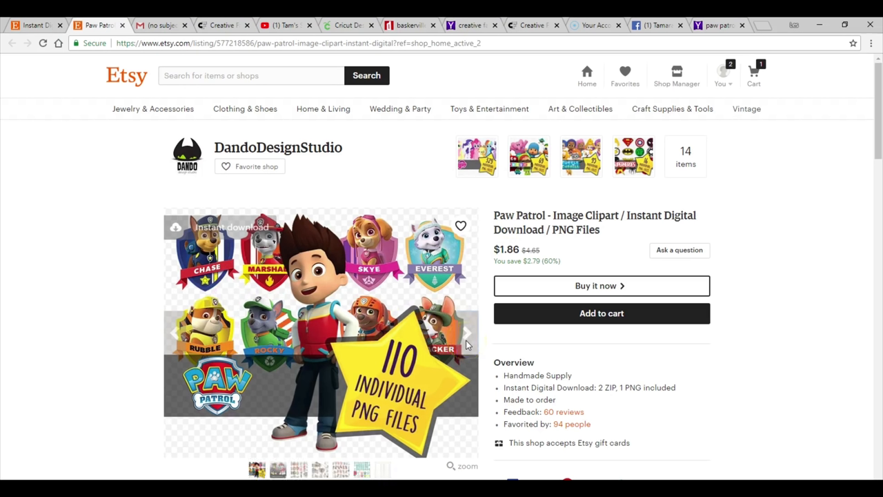
left_click(466, 333)
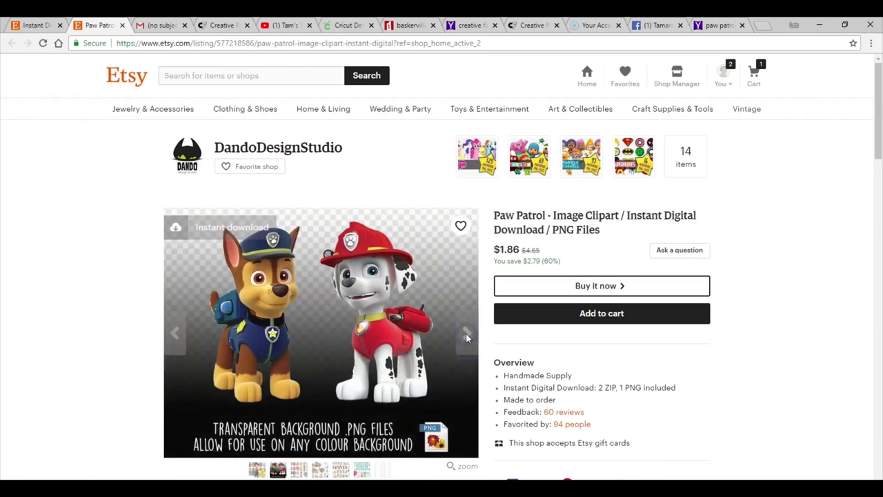
left_click(466, 334)
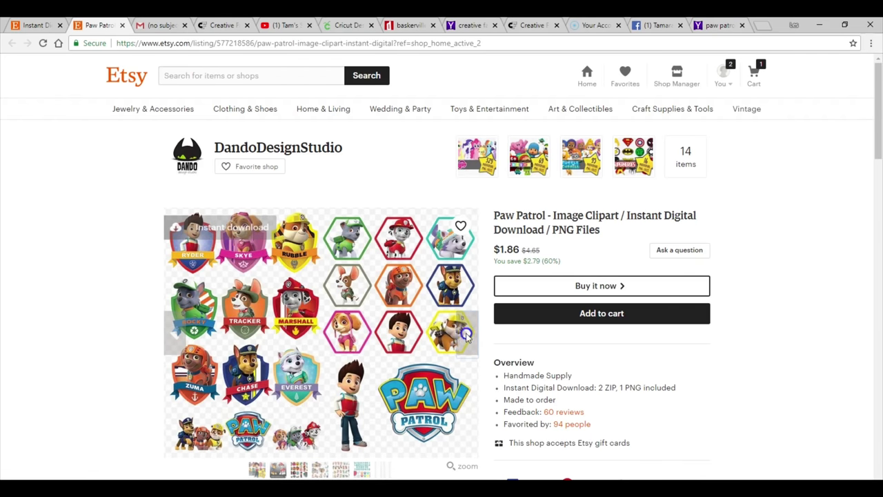
left_click(465, 333)
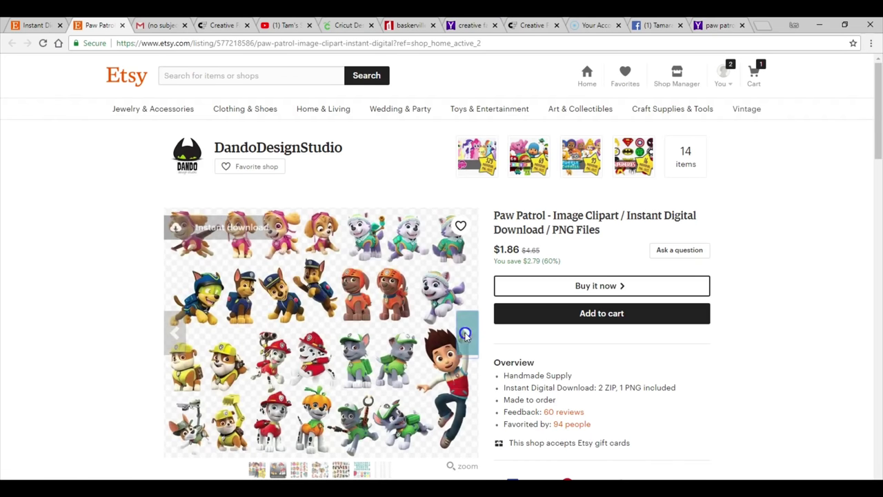
left_click(465, 333)
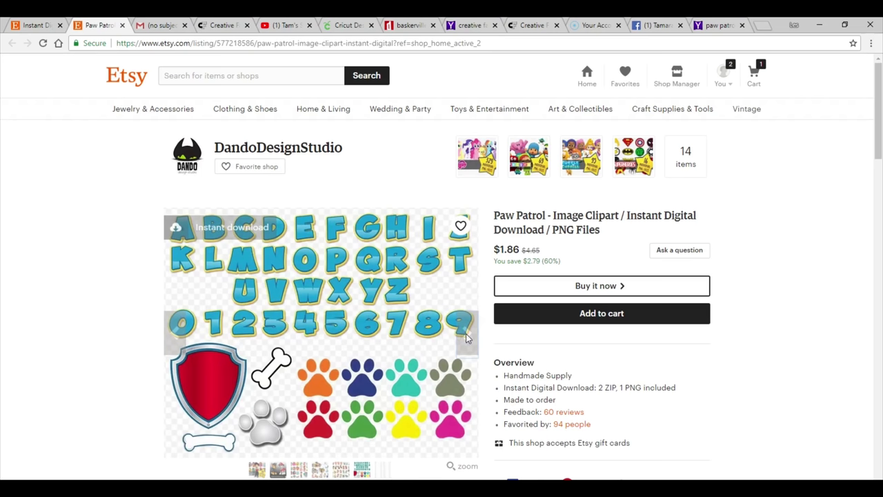
left_click(466, 333)
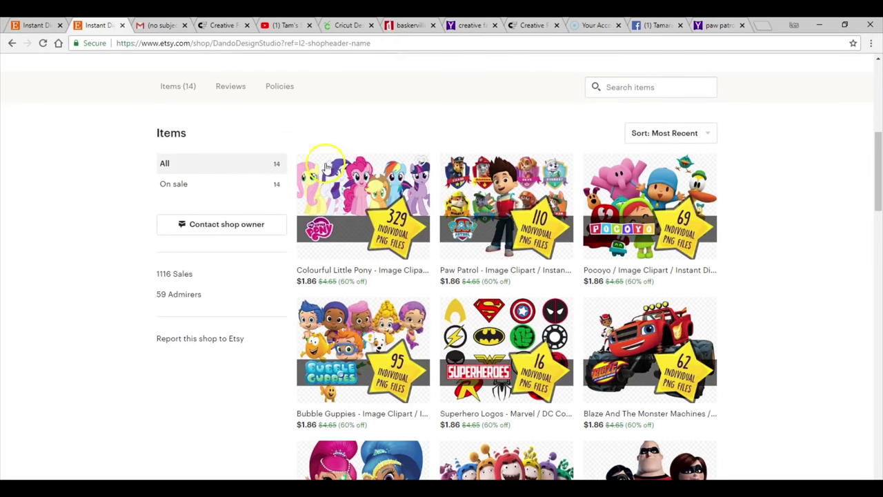
scroll("down", 3)
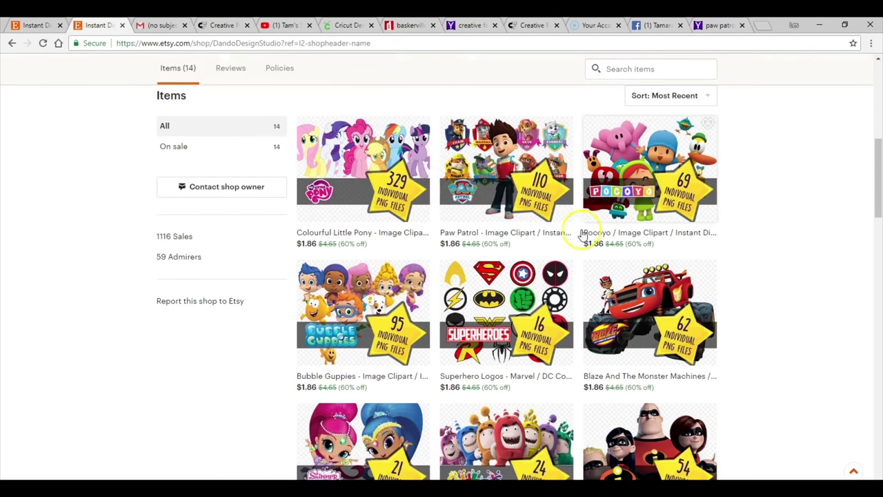
scroll("down", 3)
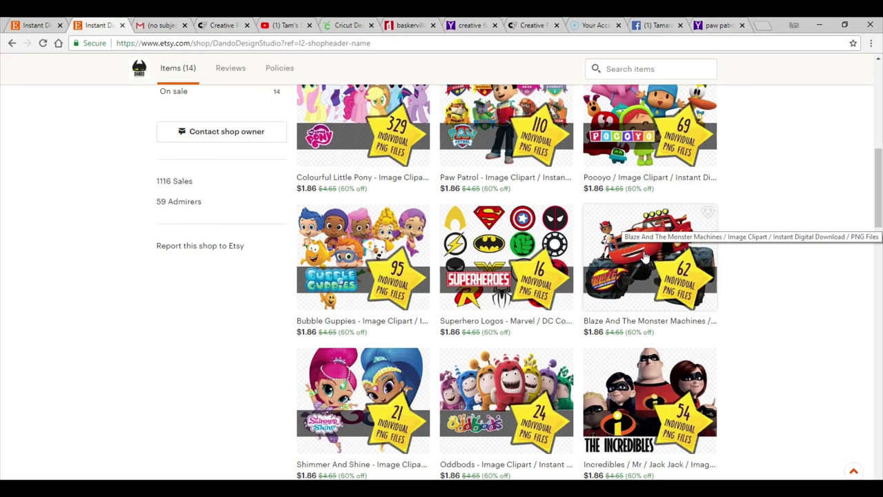
mouse_move(638, 252)
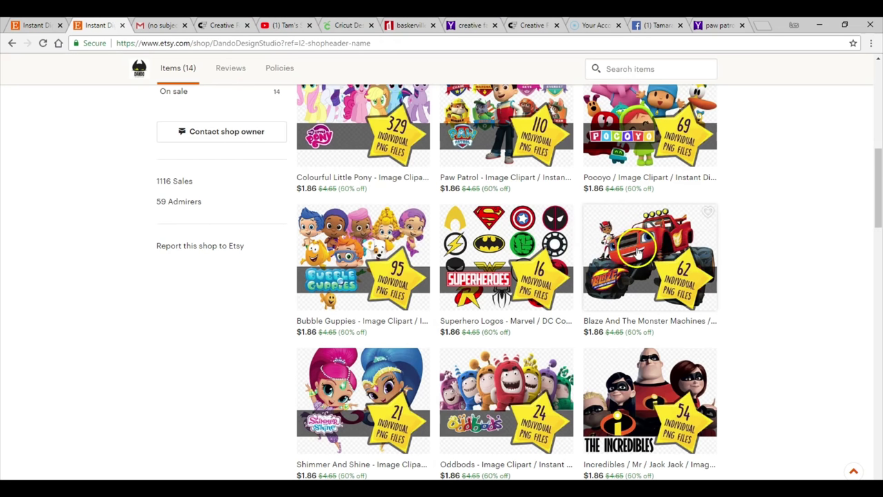
mouse_move(607, 242)
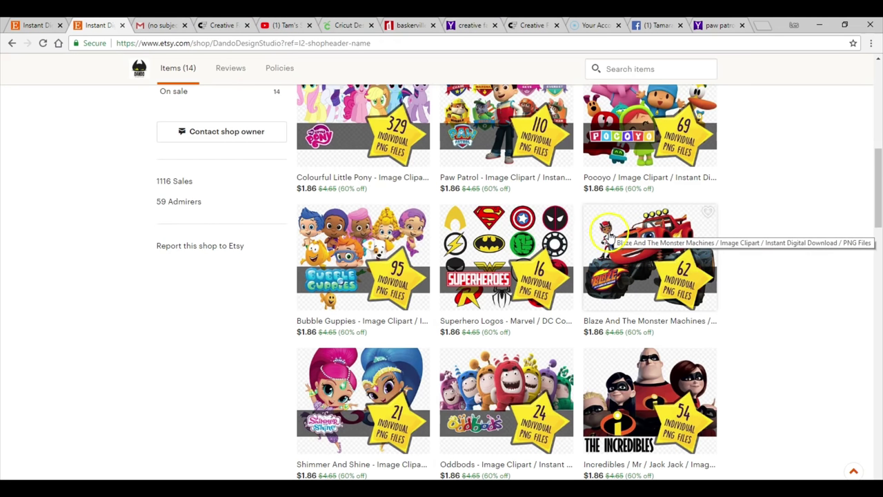
mouse_move(345, 426)
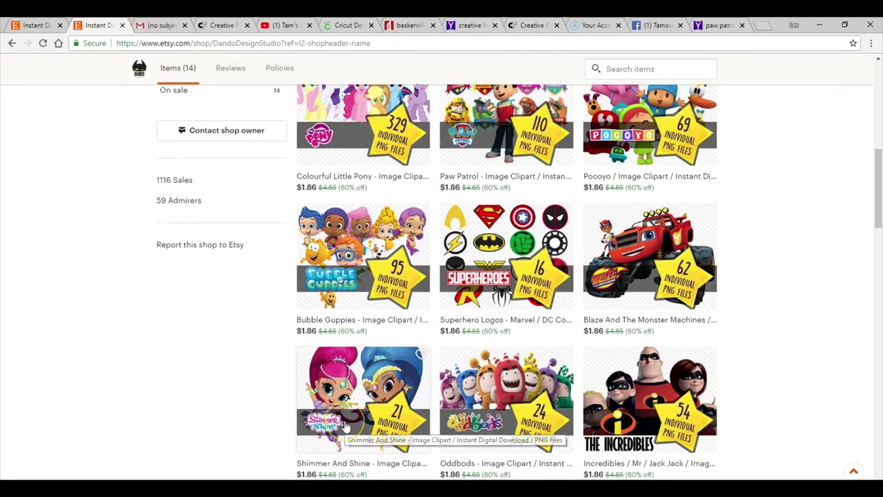
scroll("down", 3)
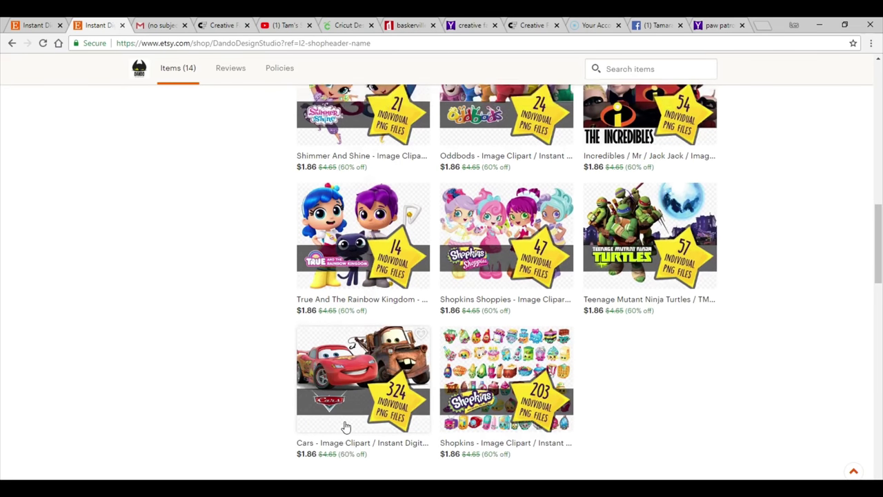
scroll("up", 3)
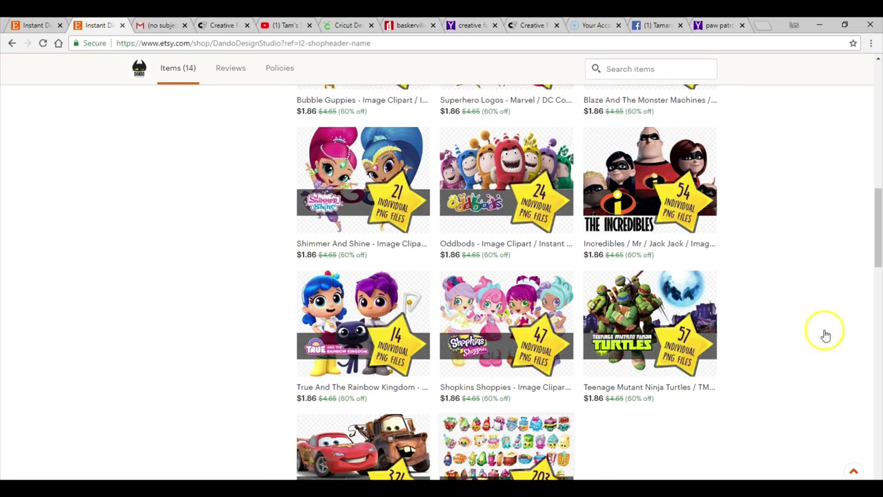
scroll("up", 3)
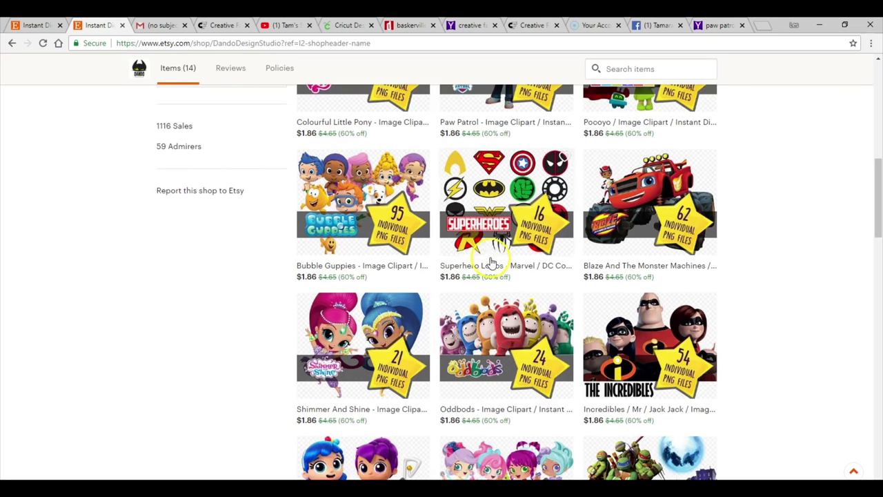
scroll("up", 3)
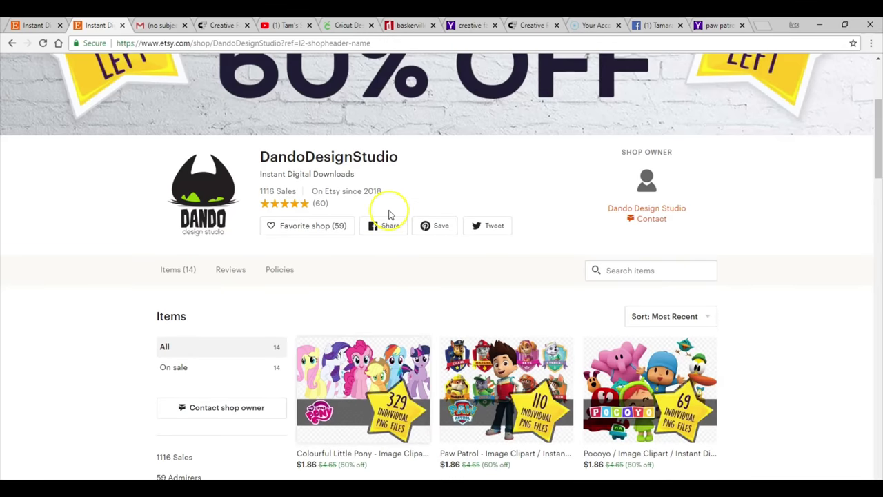
mouse_move(368, 370)
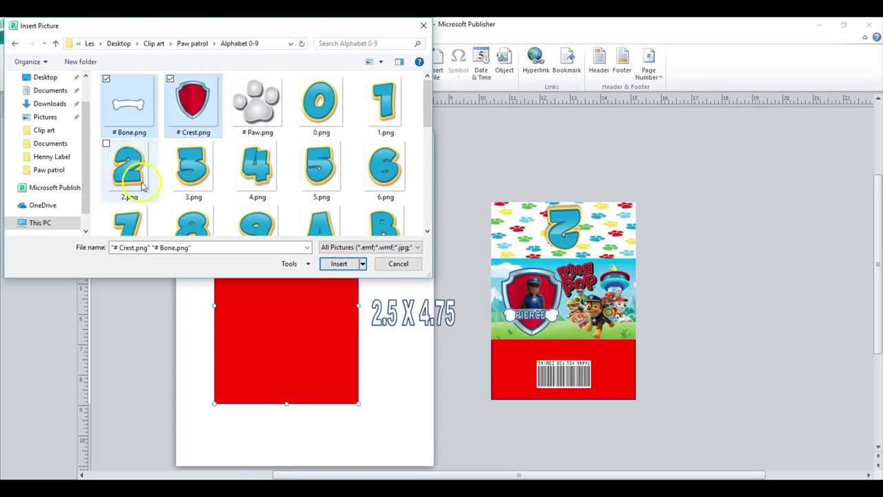
Step: Add 2.png to the chosen bone and crest files and insert all three
left_click(129, 166)
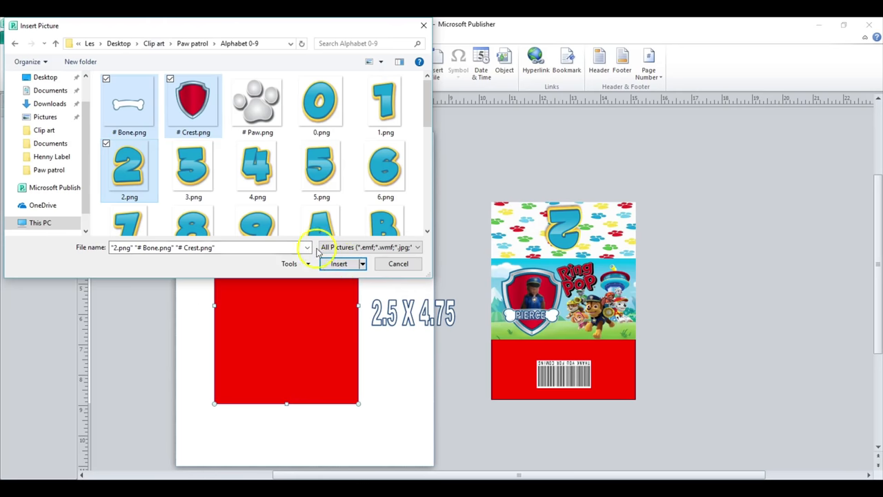
left_click(338, 264)
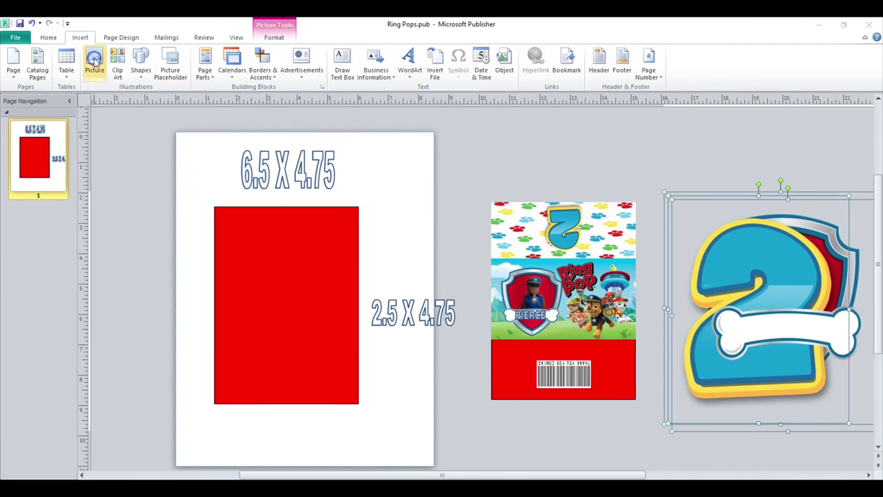
Step: Insert paw-patrol-4.jpg, PawPatrol.jpg and 3_patrol.png from the Paw patrol folder
left_click(94, 58)
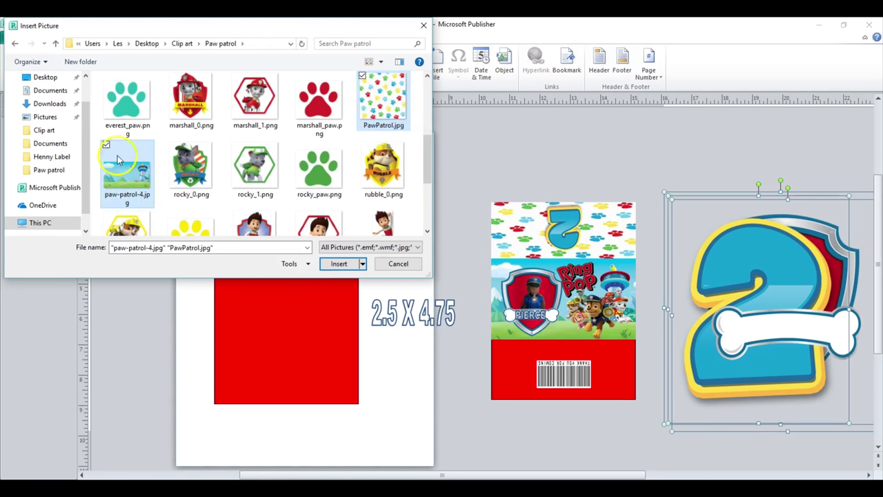
mouse_move(127, 176)
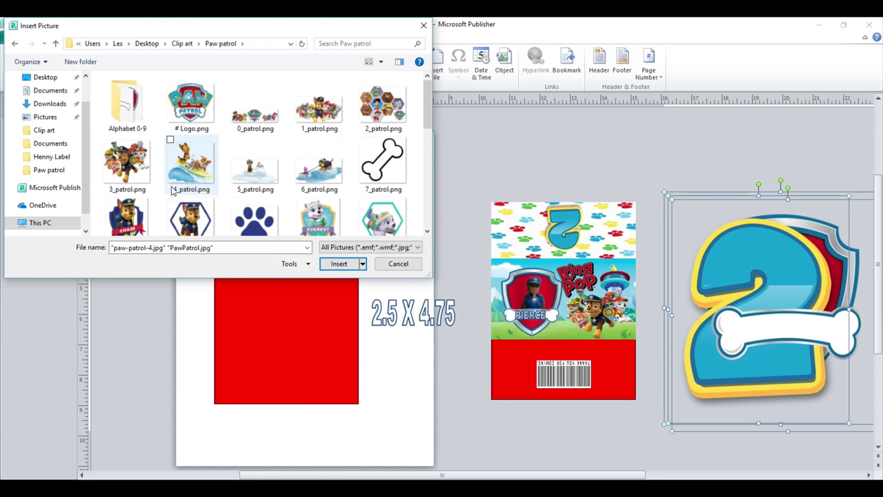
left_click(127, 162)
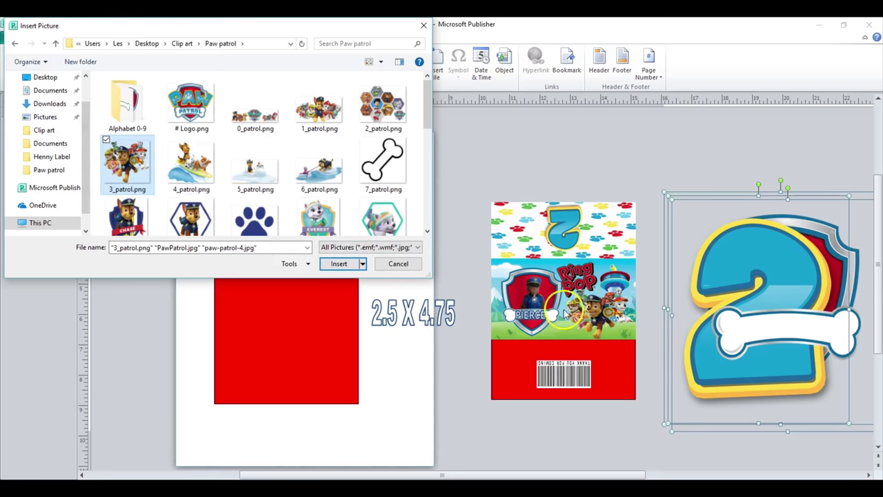
left_click(338, 264)
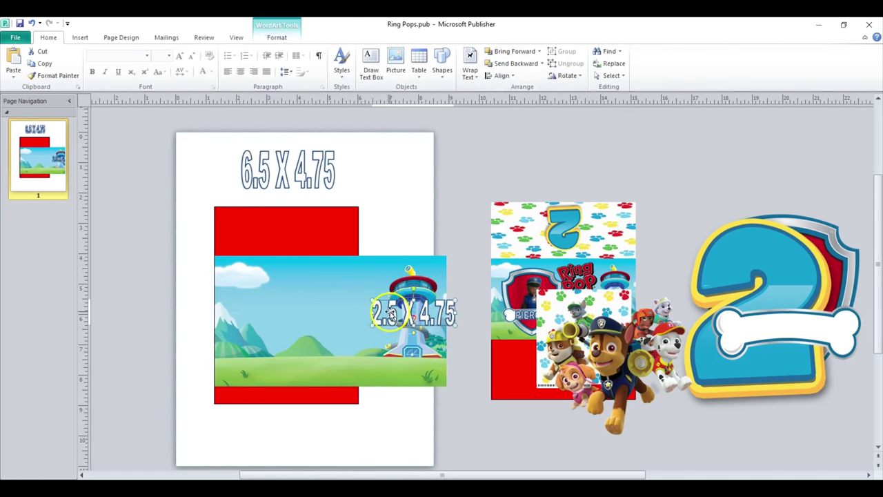
Step: Position the mountain scene, move the pups picture onto the wrapper, and shrink it
left_click(310, 324)
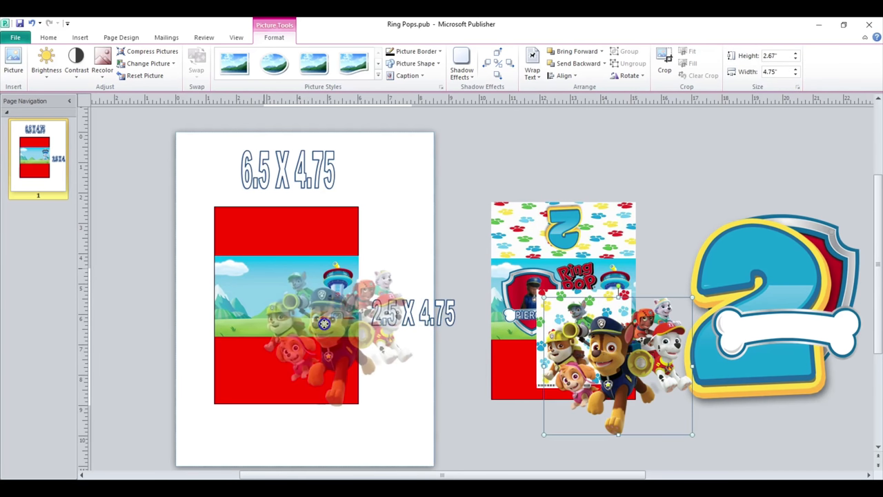
left_click_drag(617, 358, 338, 338)
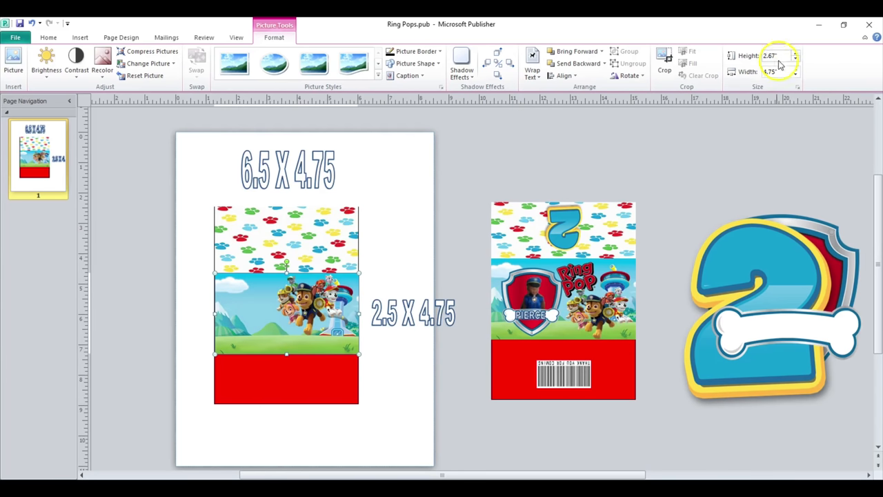
left_click(795, 58)
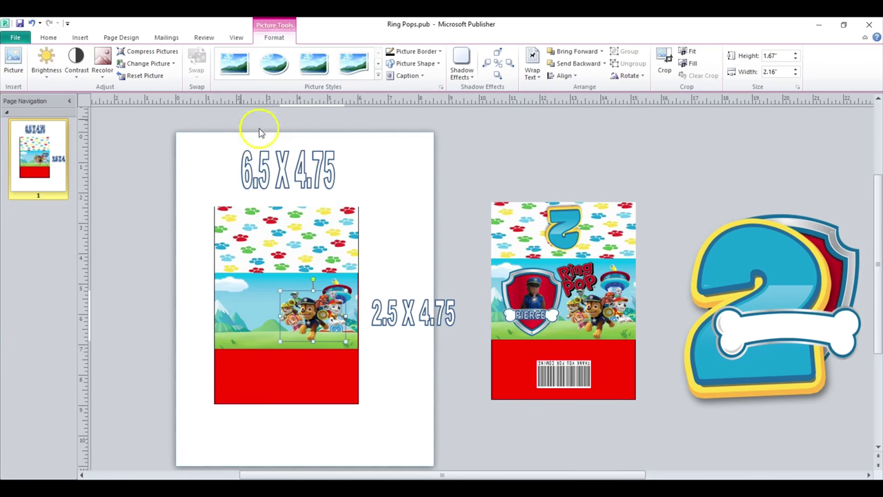
left_click(80, 38)
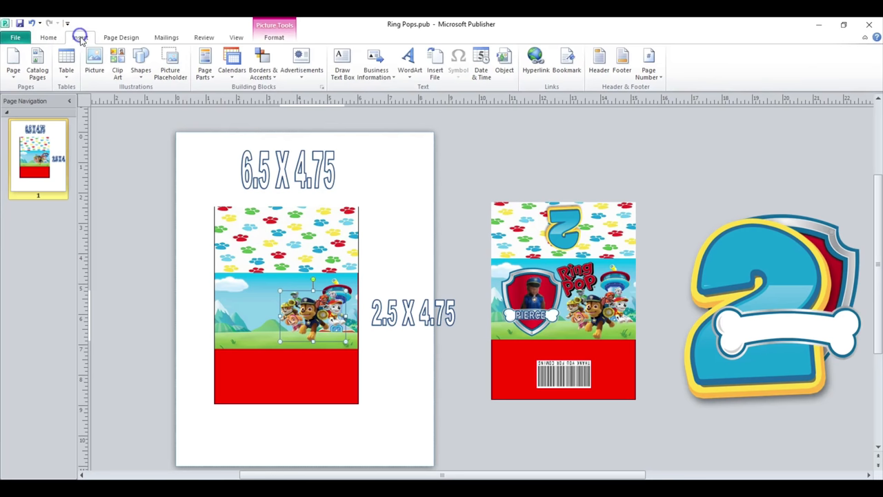
mouse_move(93, 59)
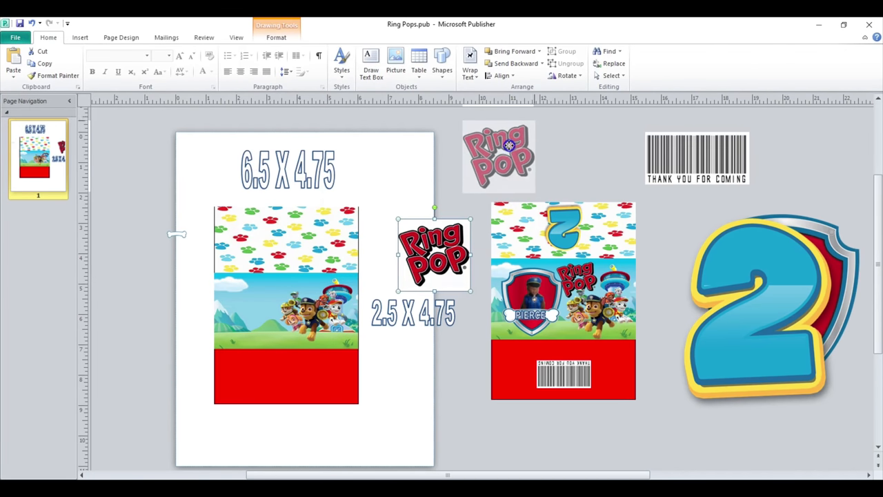
Step: Reset the Ring Pop logo and make its white background transparent
left_click(499, 155)
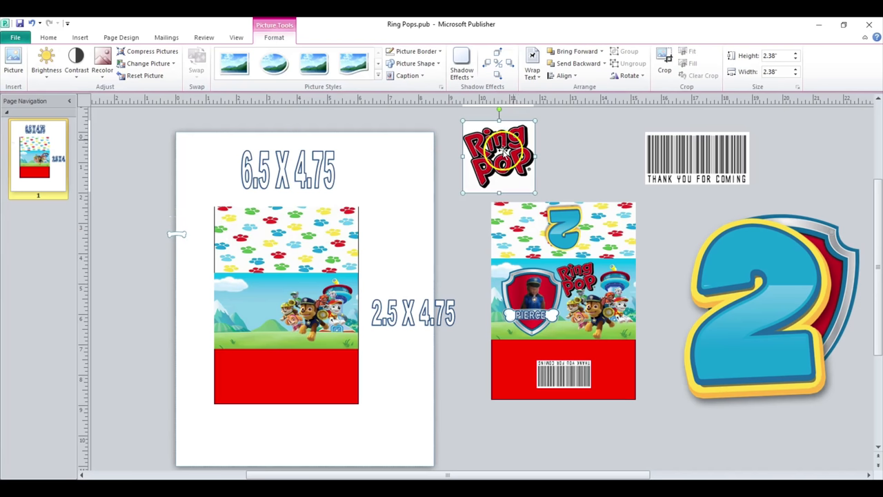
left_click(145, 76)
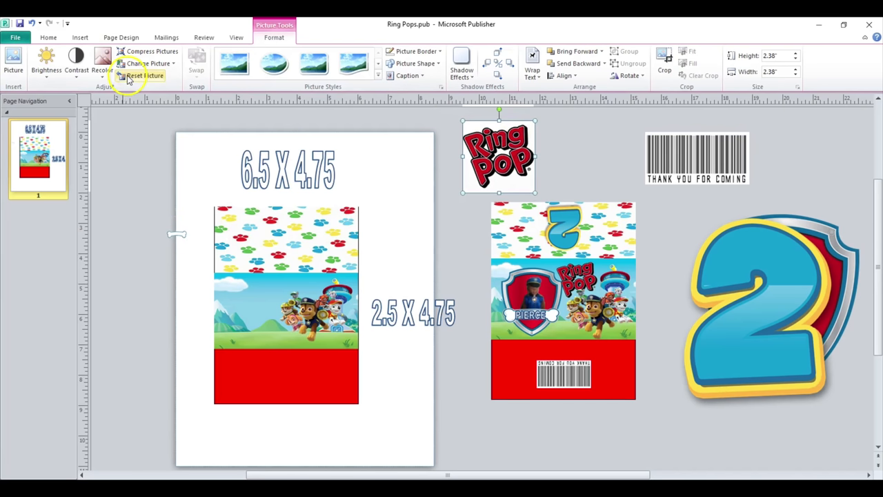
left_click(102, 62)
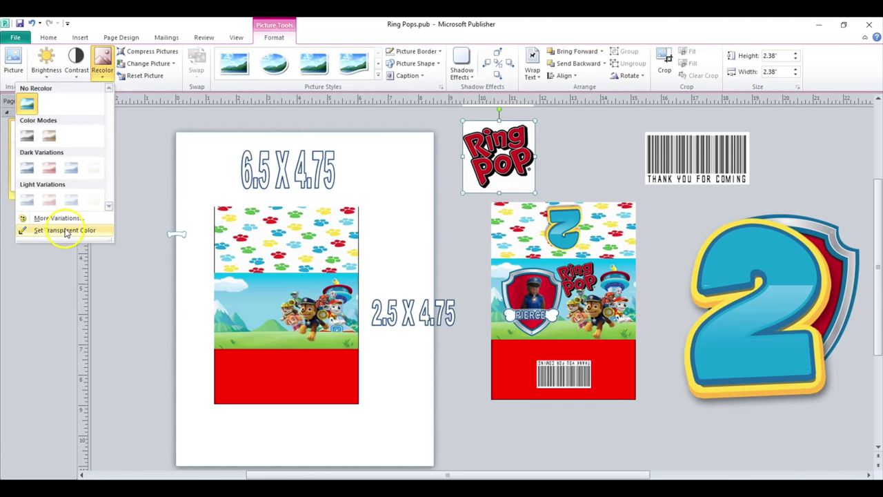
left_click(65, 229)
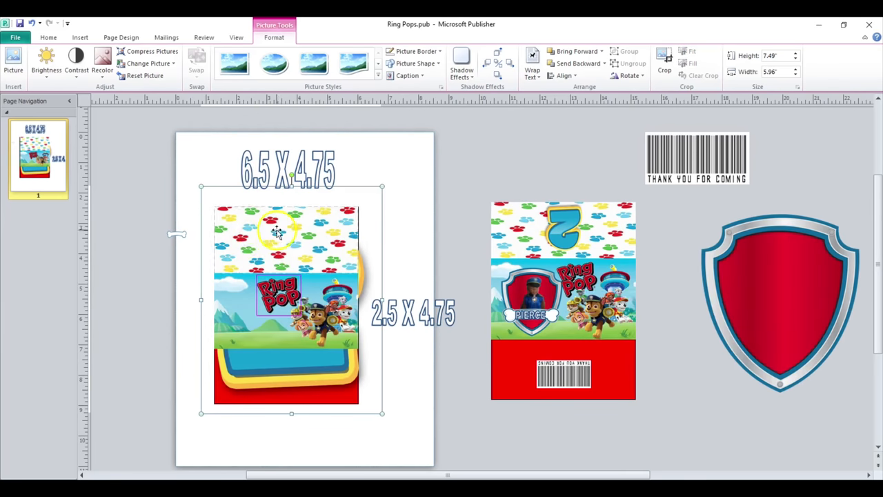
mouse_move(629, 198)
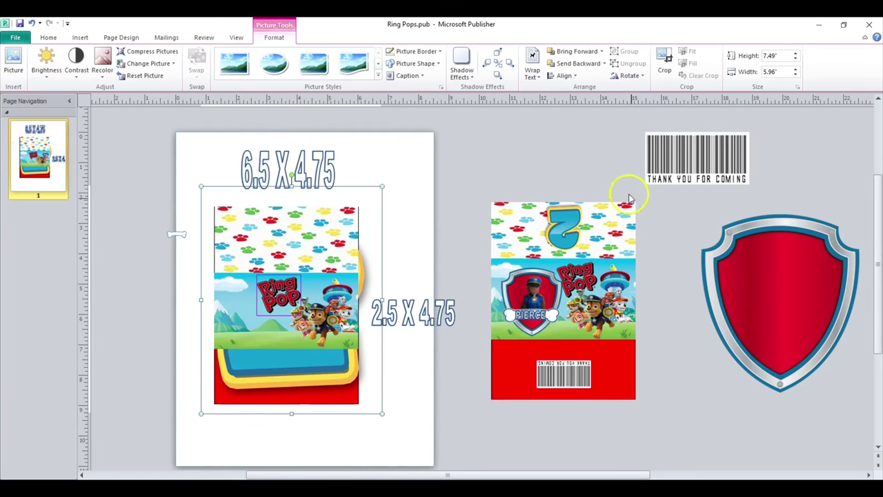
left_click(578, 63)
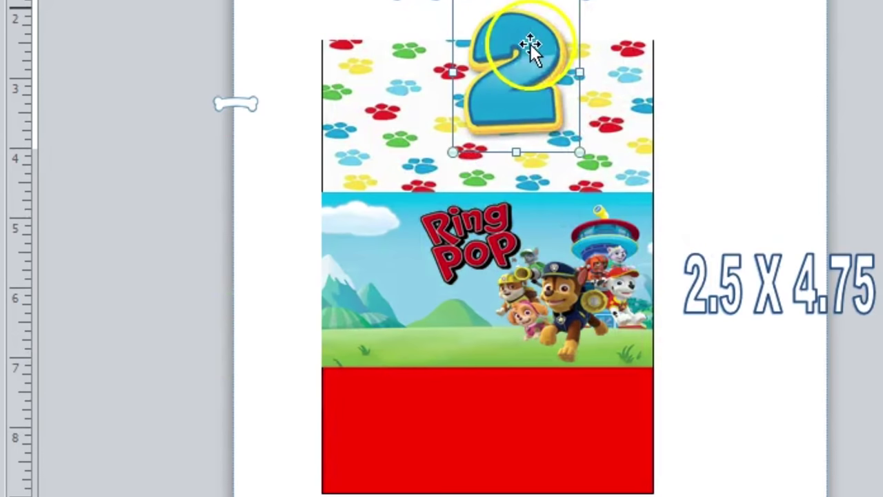
Step: Move and flip the number 2 in the top strip, then drag the barcode onto the red band
left_click_drag(532, 48, 504, 93)
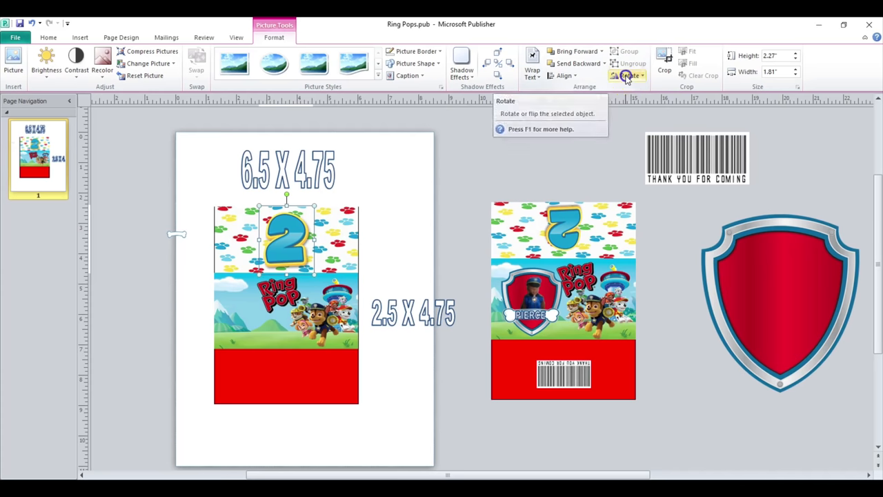
left_click(625, 75)
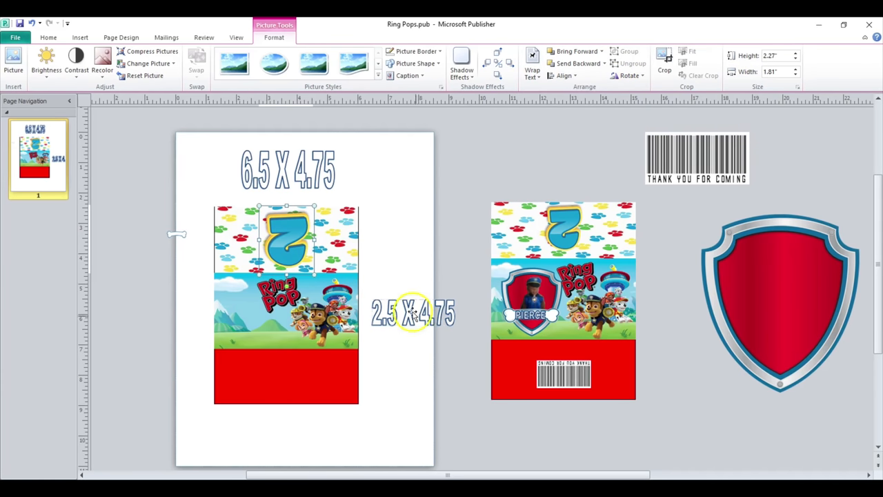
left_click(697, 152)
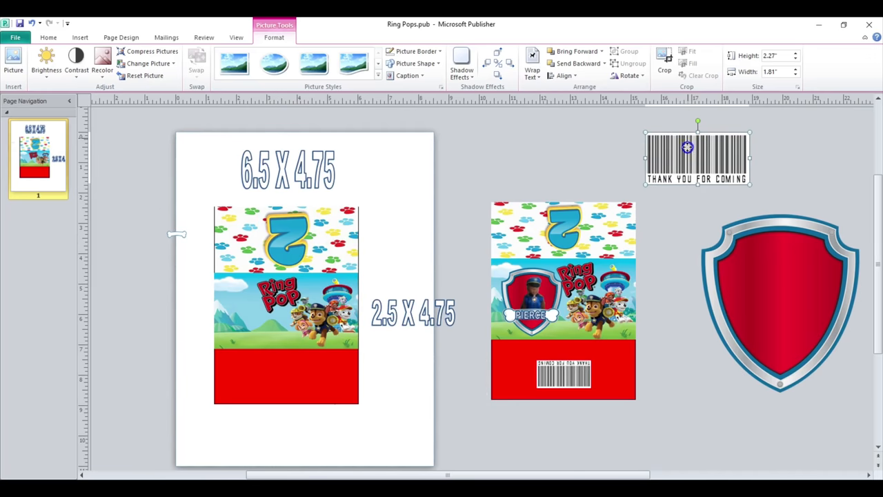
left_click_drag(697, 155, 286, 372)
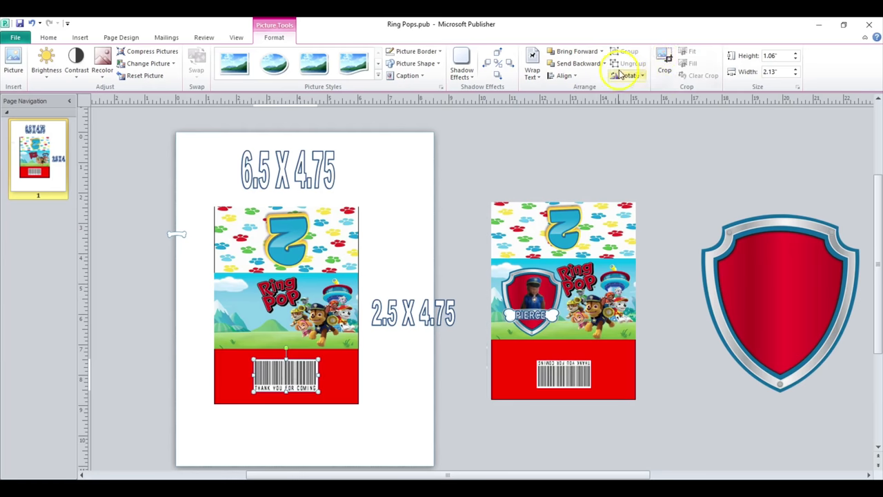
Step: Flip the barcode and drag the red shield onto the left wrapper's scene
left_click(627, 75)
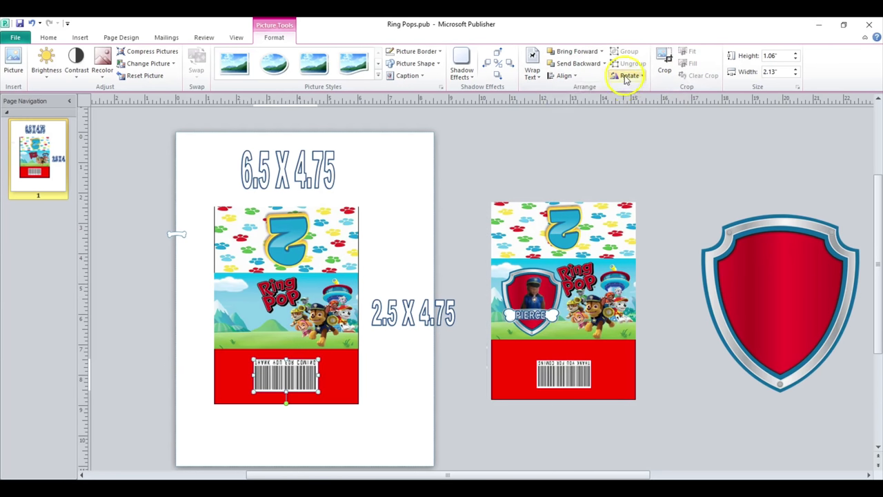
left_click(627, 76)
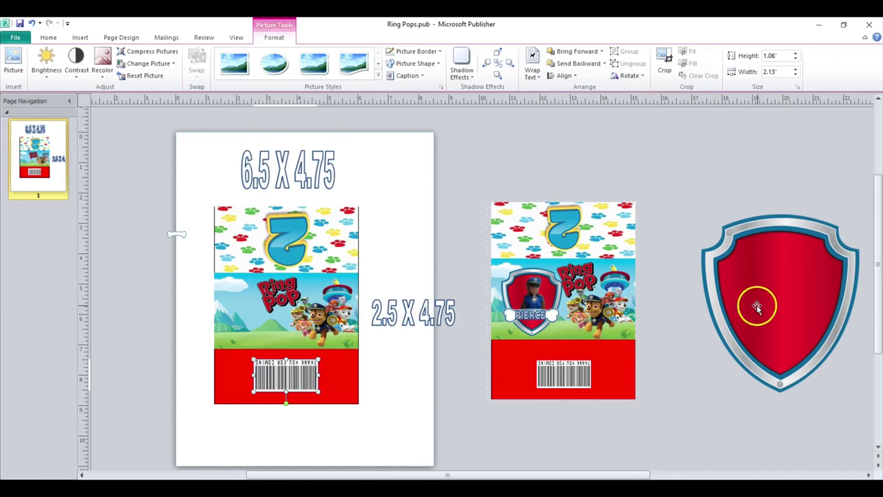
left_click(758, 307)
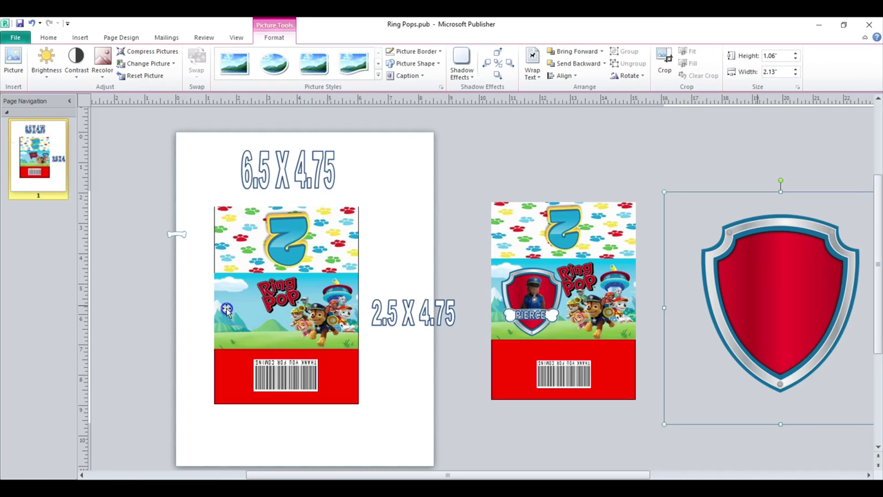
left_click_drag(779, 304, 249, 311)
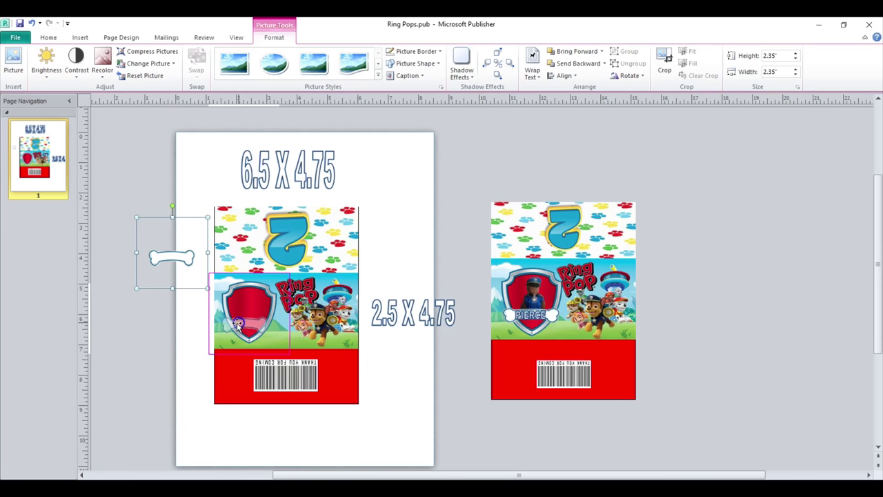
Step: Lay the bone across the shield, then drag the boy's photo in and shrink it to fit
left_click(574, 51)
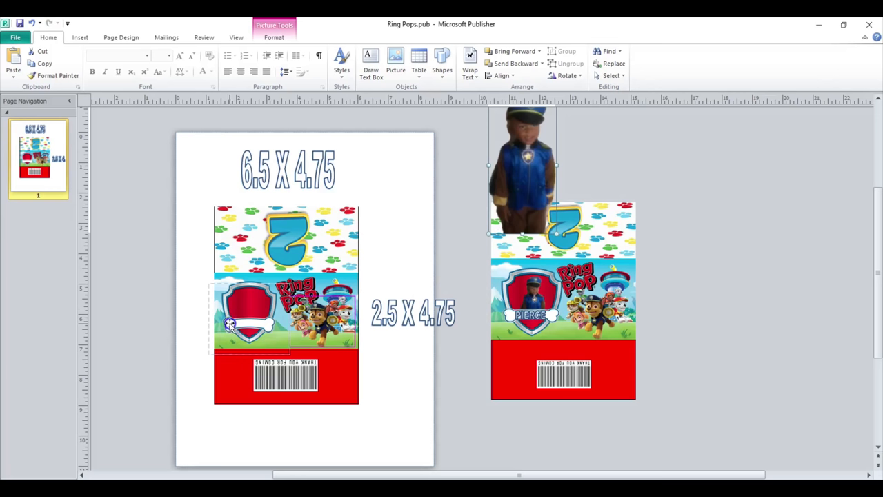
mouse_move(256, 308)
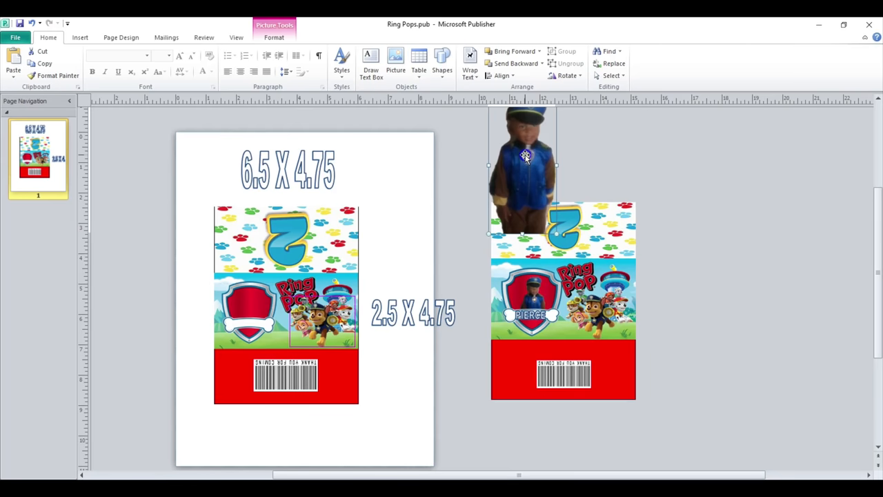
left_click_drag(526, 156, 519, 189)
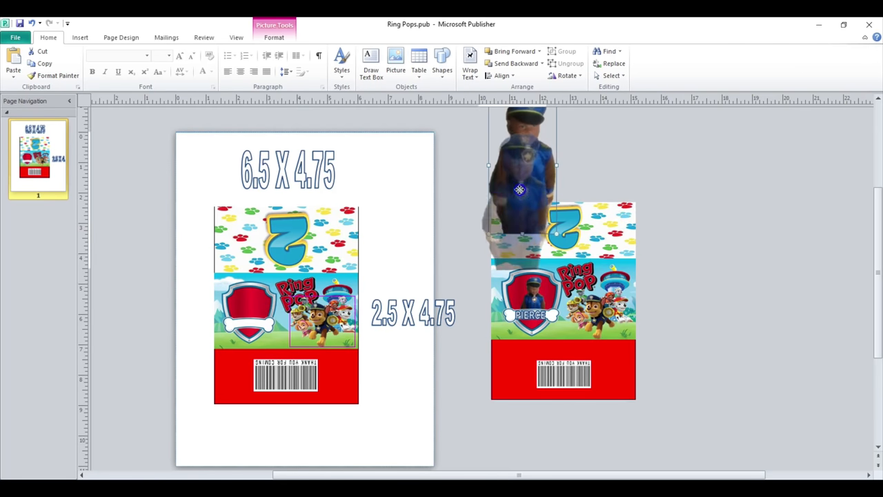
left_click_drag(519, 189, 237, 343)
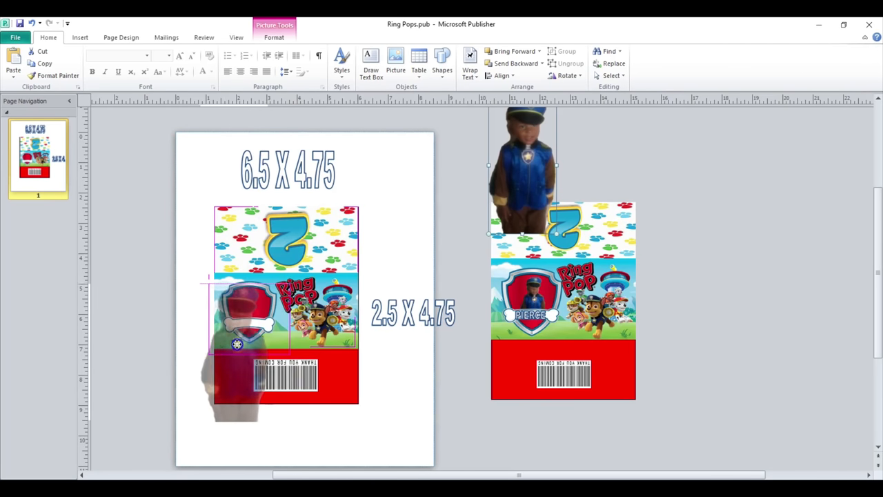
left_click_drag(524, 173, 248, 352)
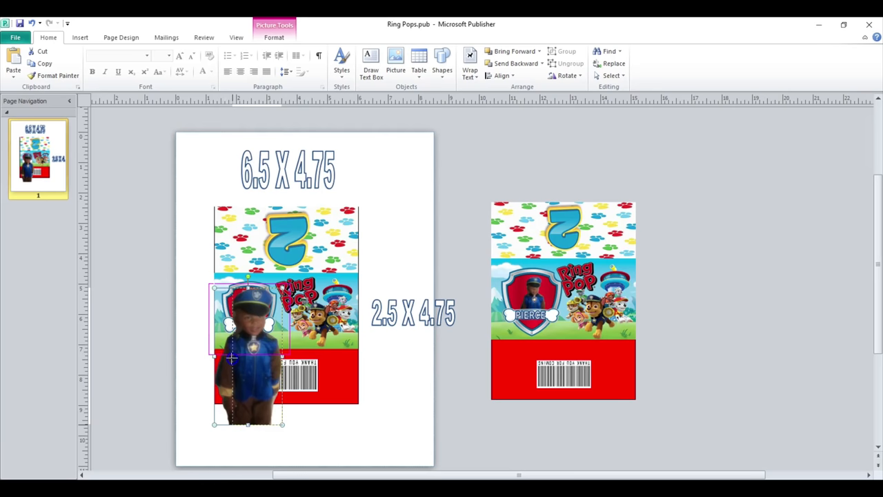
left_click_drag(247, 352, 268, 355)
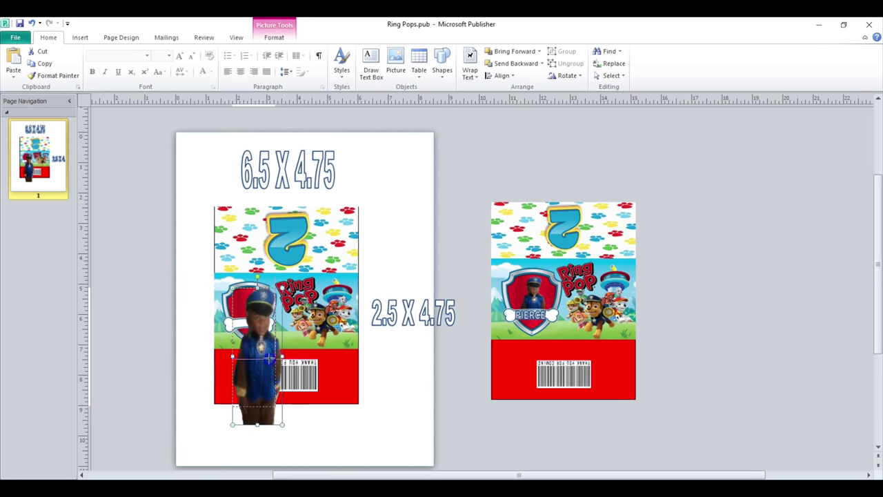
left_click_drag(259, 400, 247, 349)
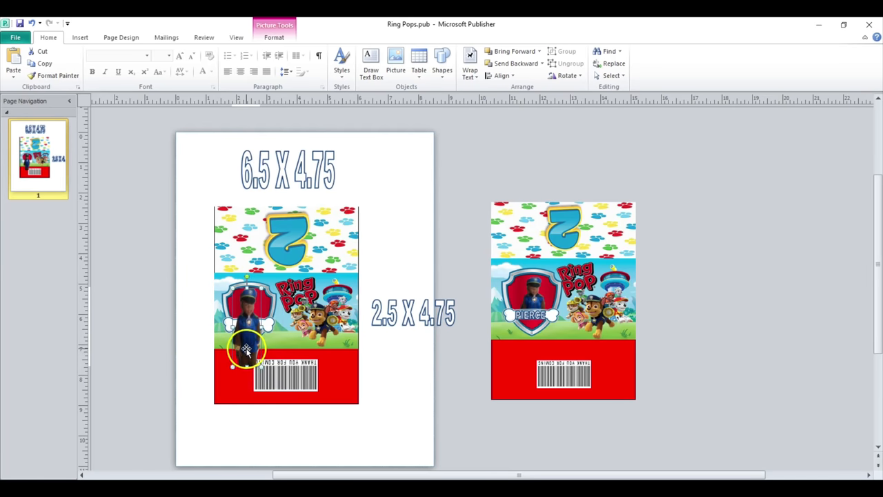
left_click(247, 349)
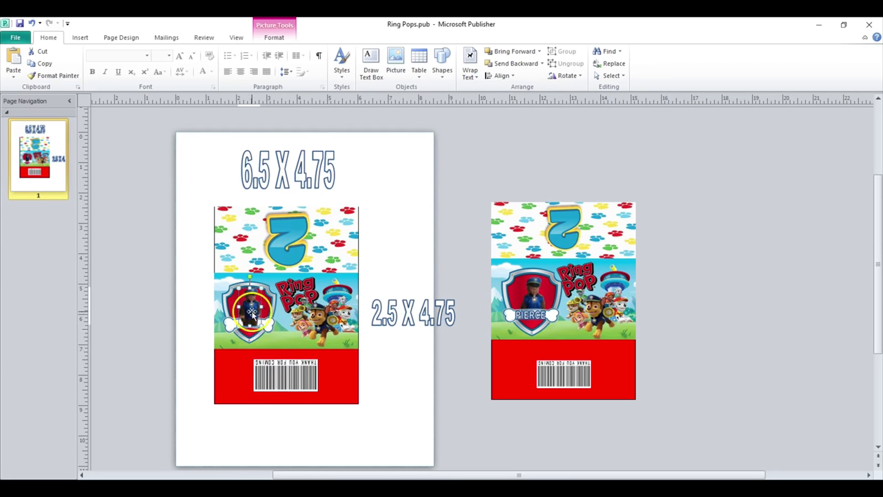
Step: Select the boy's photo and turn on the Crop tool
left_click(250, 311)
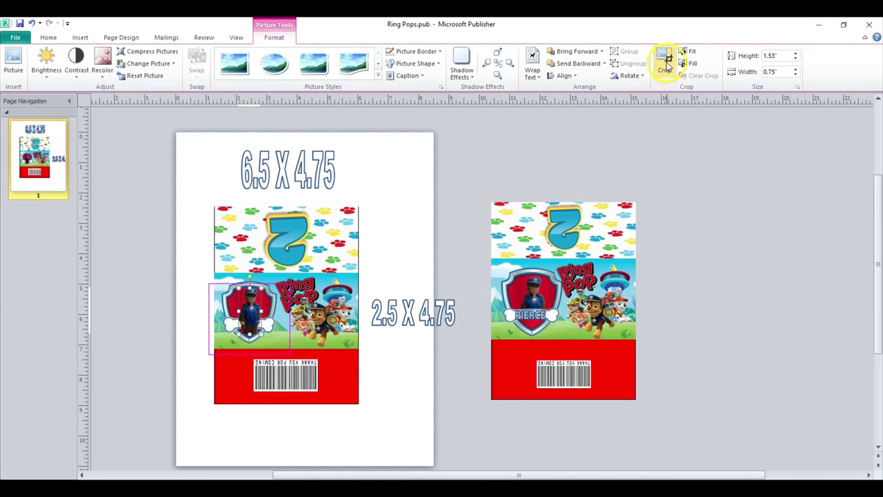
left_click(664, 62)
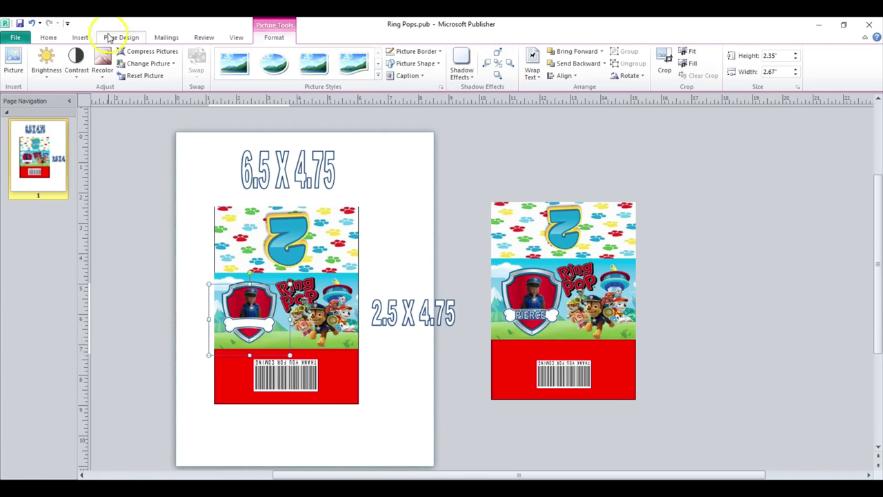
Step: Add PIERCE as plain-style WordArt and place it across the shield's bone
left_click(409, 62)
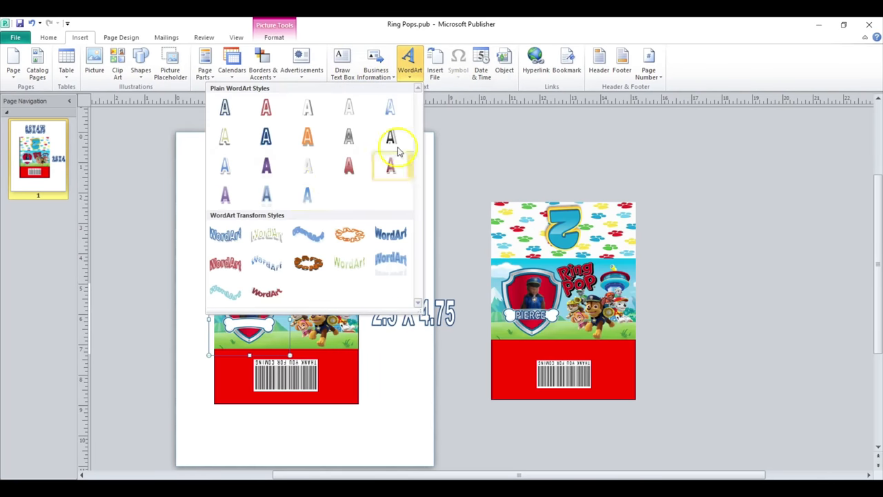
left_click(390, 136)
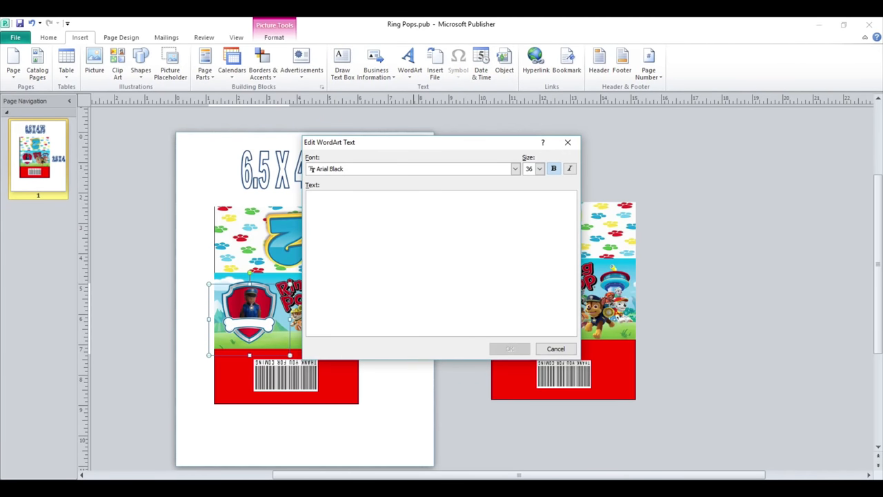
type("PIERCE")
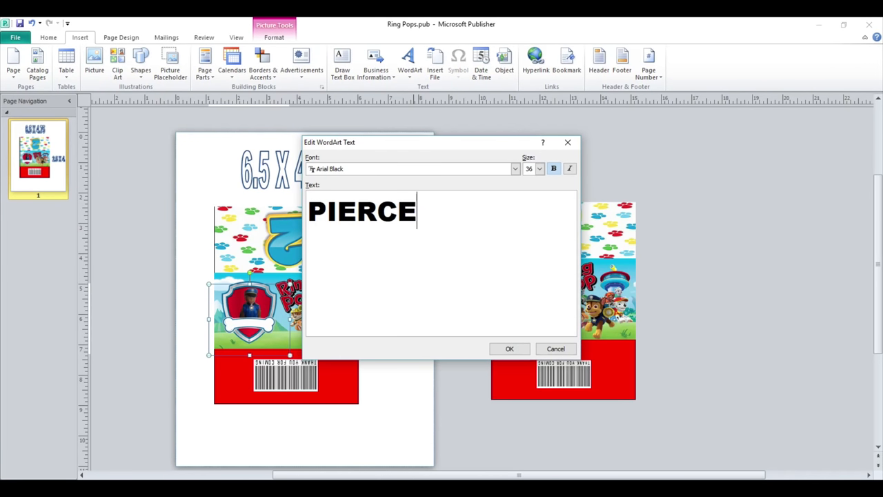
left_click(509, 349)
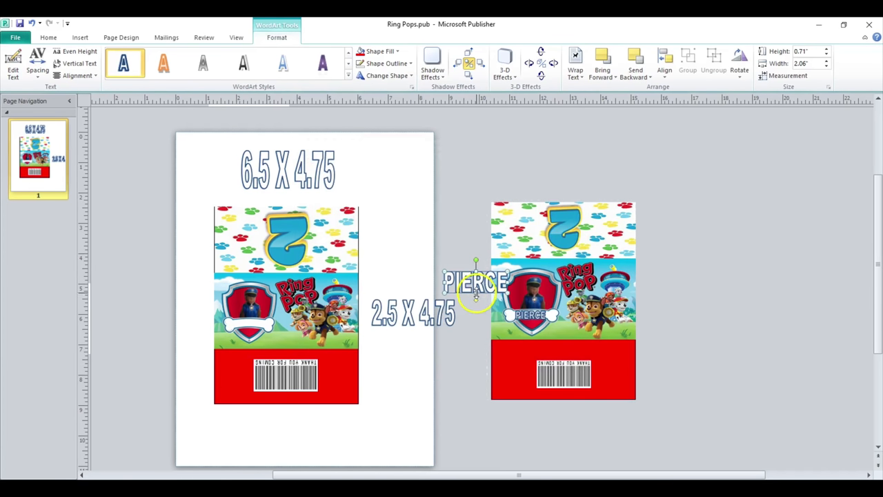
left_click_drag(476, 283, 331, 334)
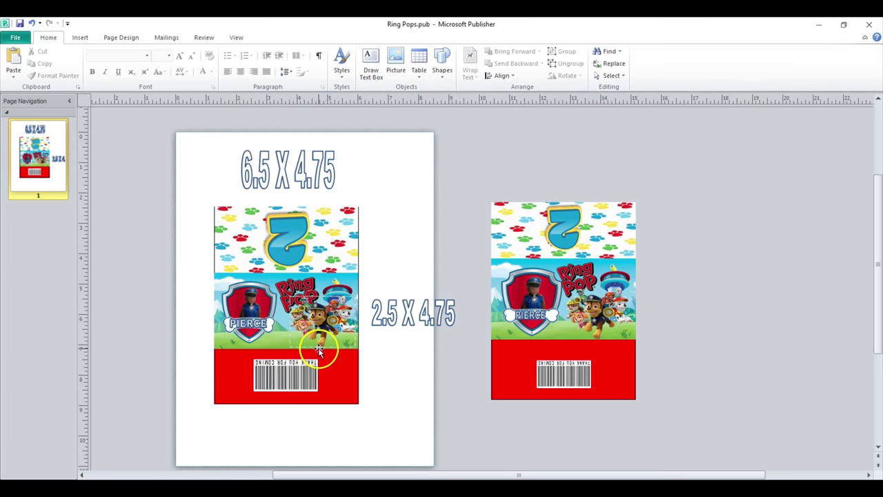
Step: Drag the 2.5 X 4.75 label up beside the 6.5 X 4.75 label
left_click_drag(413, 314, 404, 171)
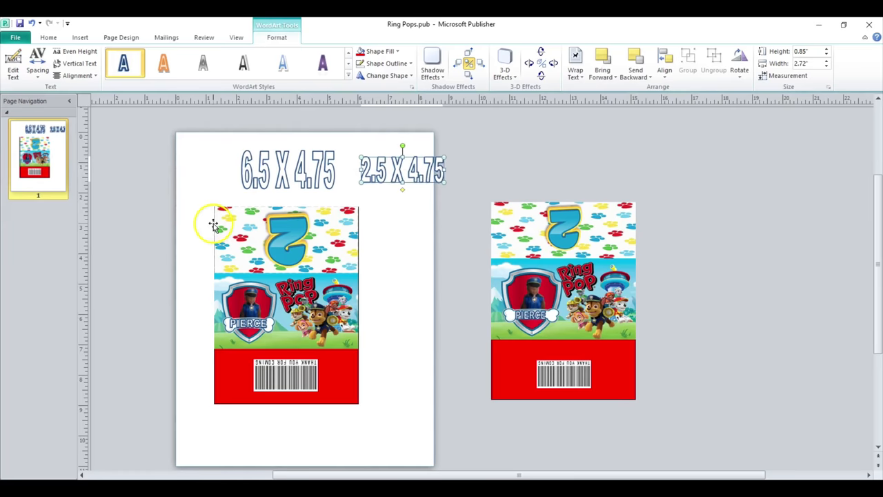
left_click(15, 37)
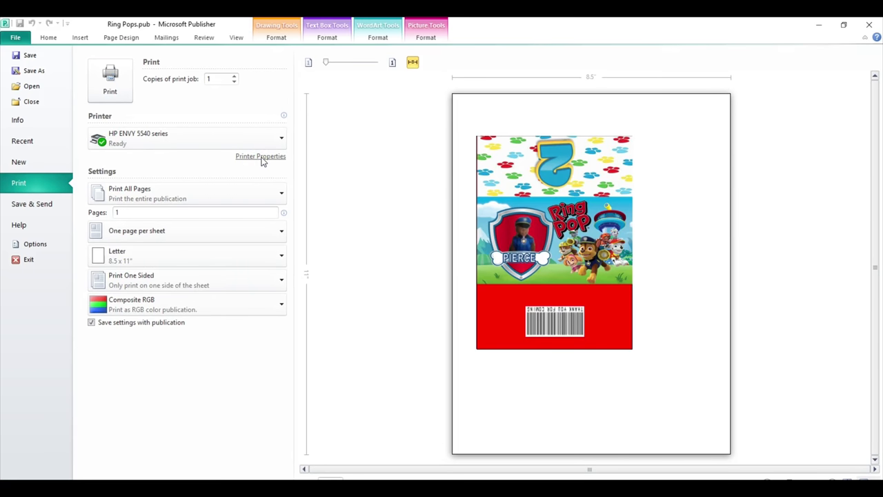
Step: In printer properties, set paper type to Other Glossy Inkjet Papers and quality to Best
left_click(260, 156)
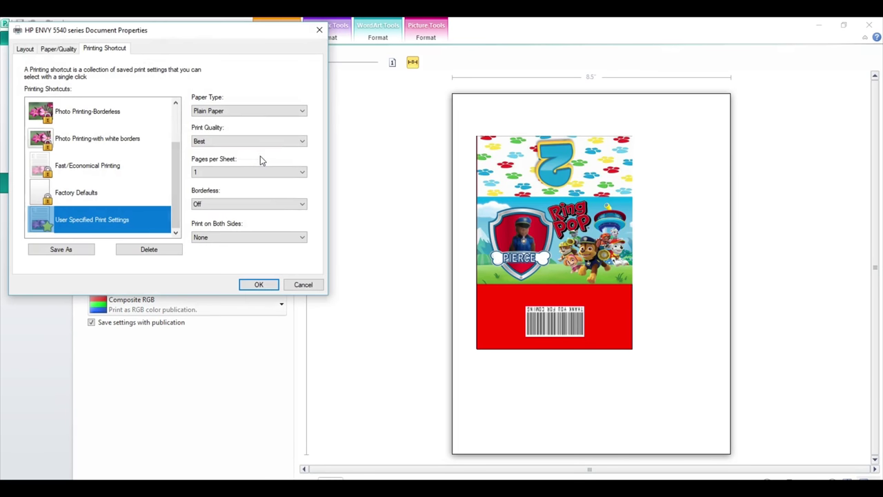
left_click(301, 110)
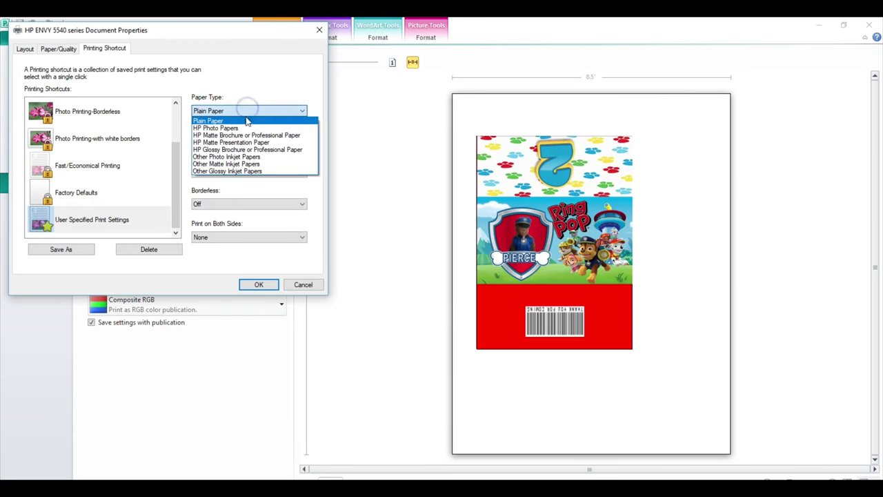
mouse_move(247, 150)
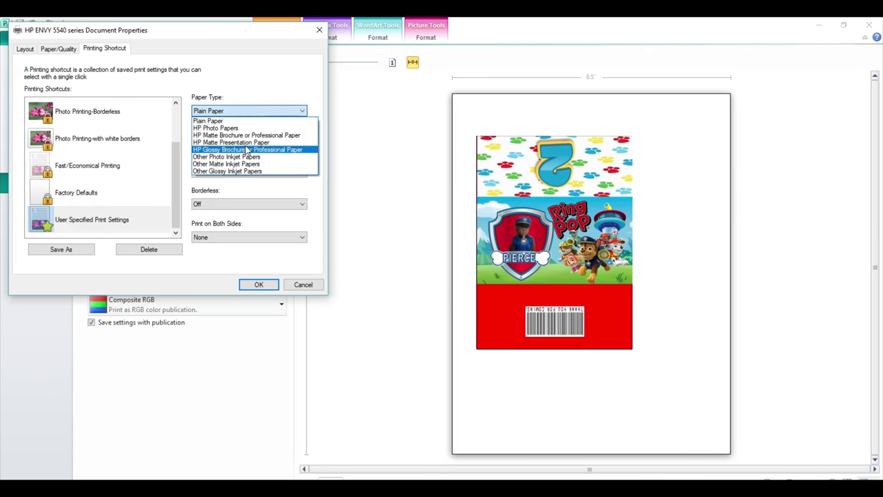
left_click(227, 171)
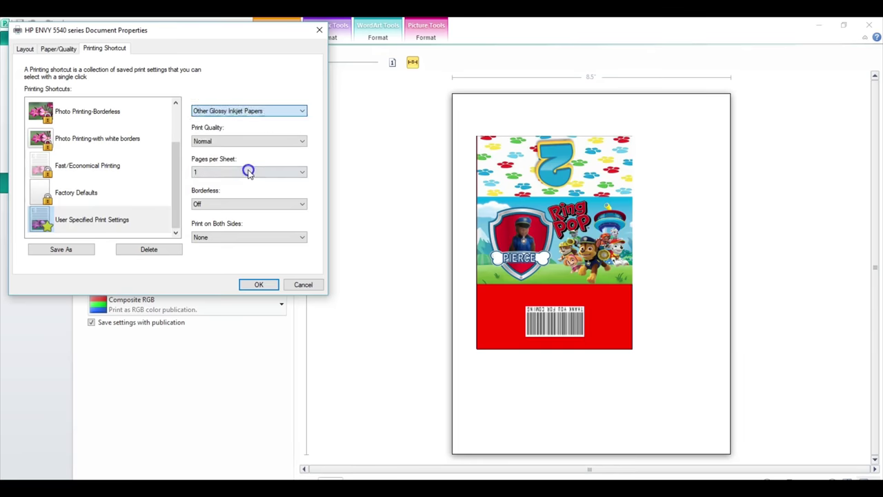
left_click(301, 140)
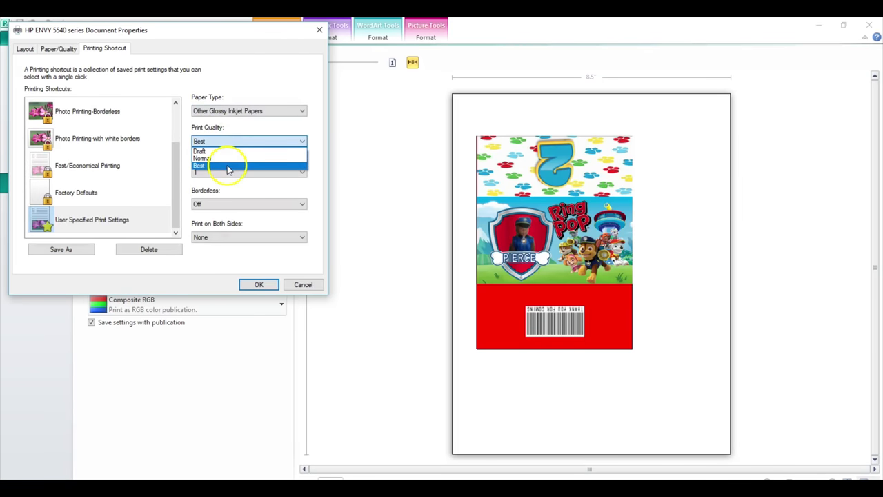
left_click(258, 284)
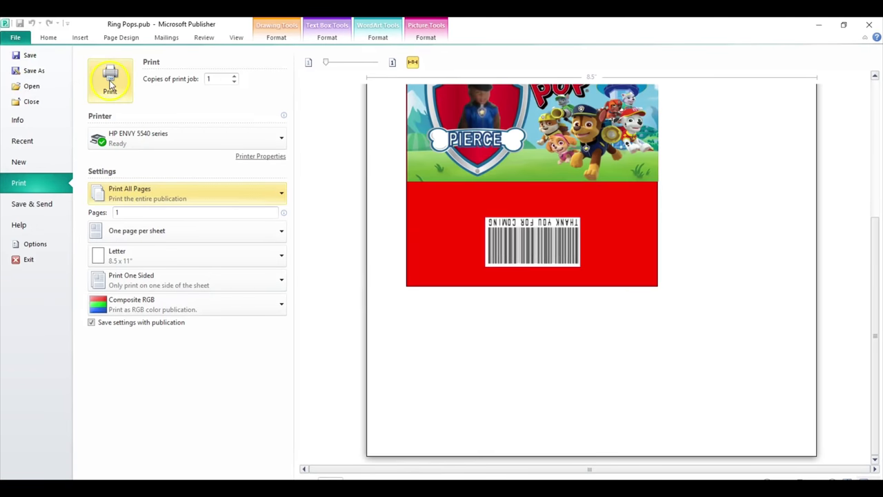